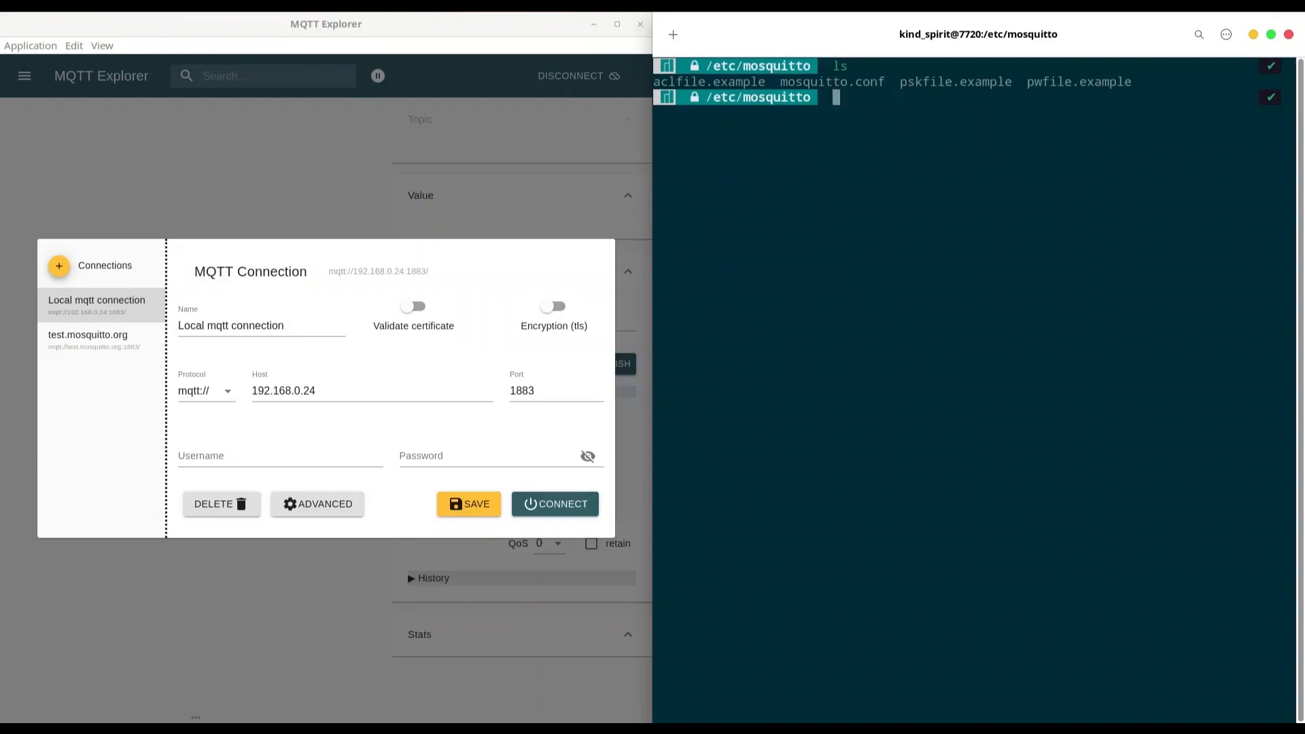
Create an empty users.conf in /etc/mosquitto with sudo touch and open it in nano.
text(touch ./pass.conf)
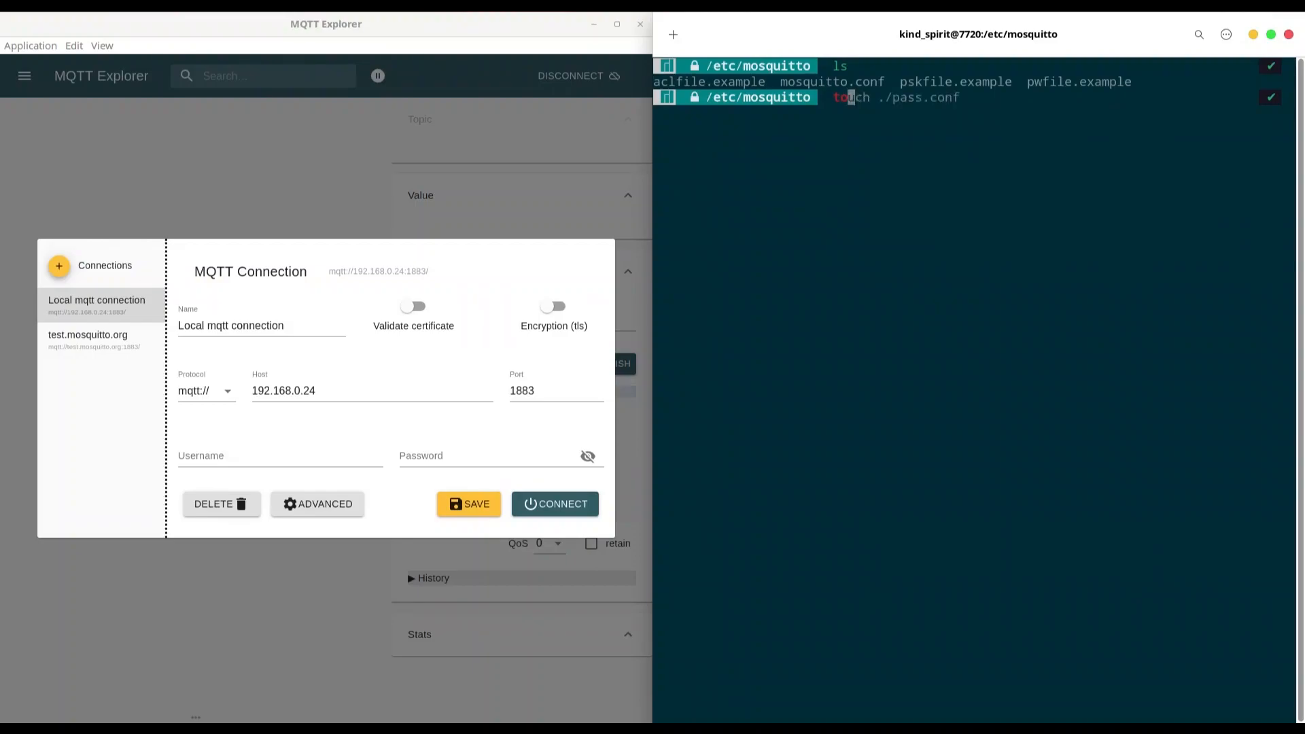
mouse_move(879, 98)
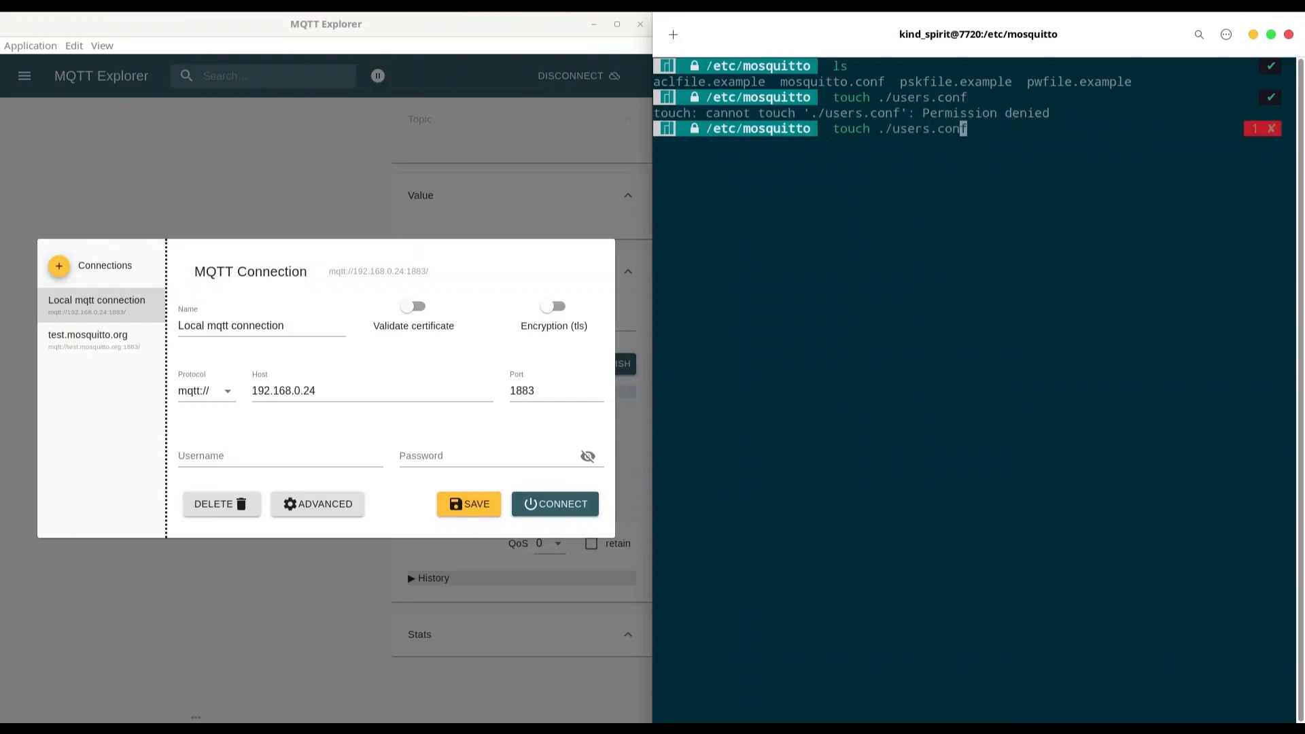
text(sudo)
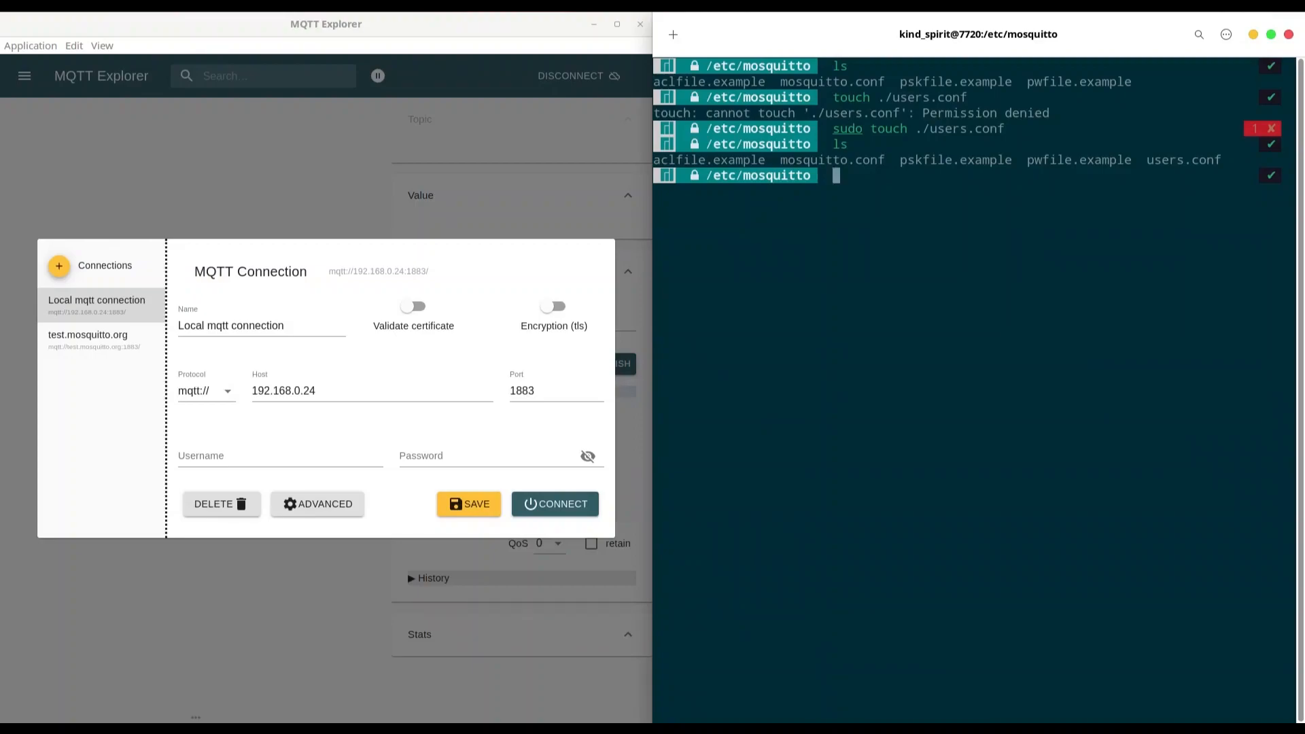
text(sudo touch ./users.conf)
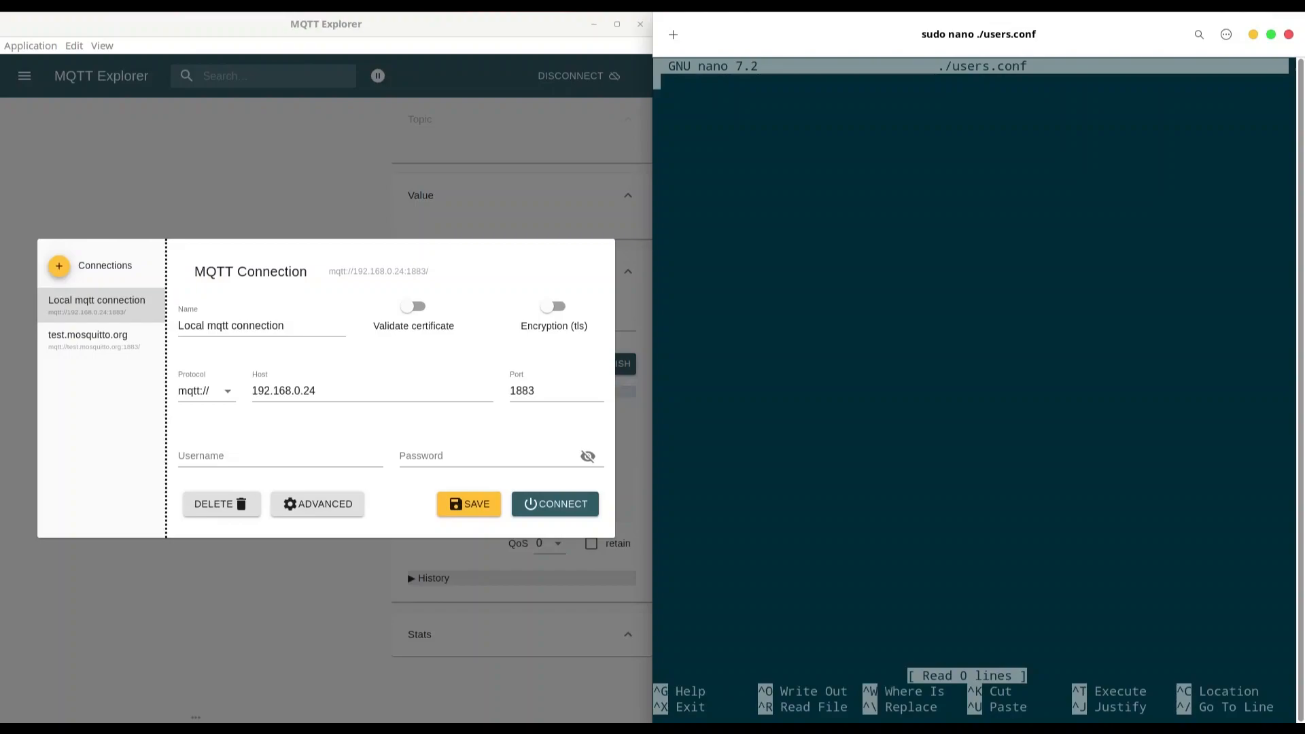
text(john)
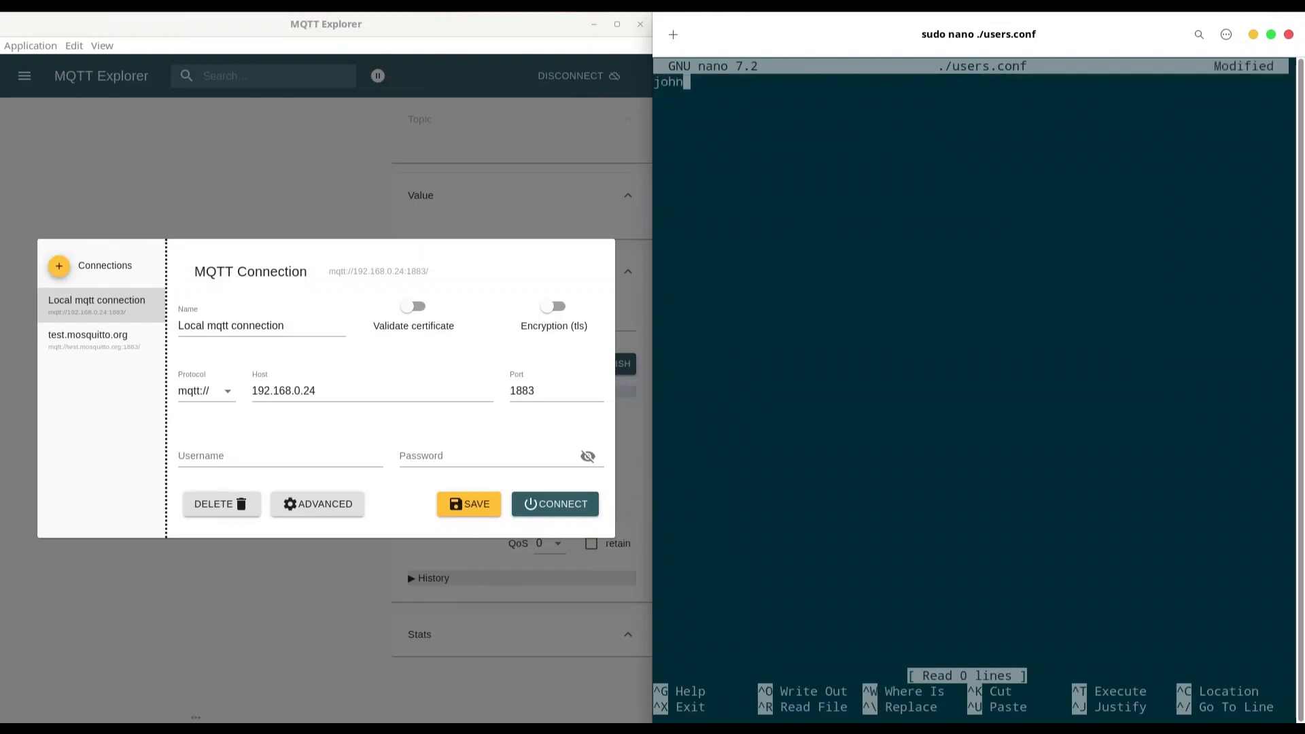
text(:)
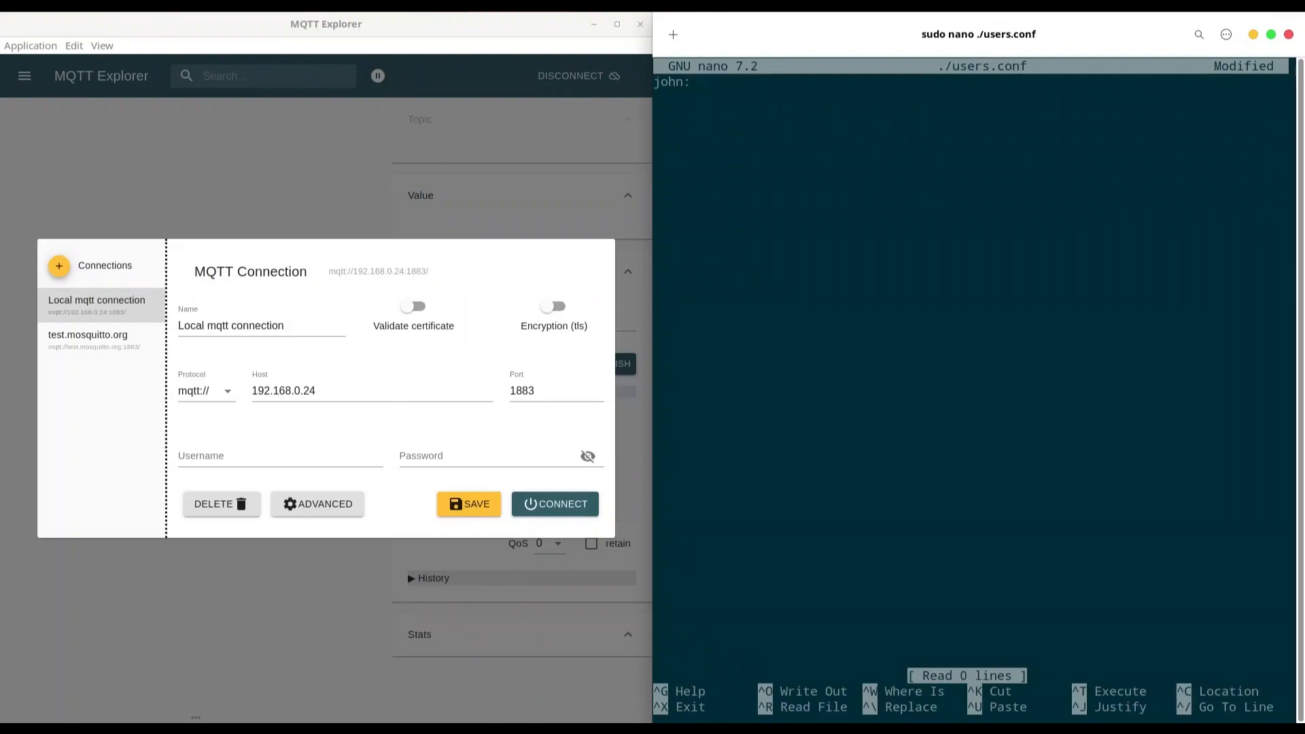
text(0000)
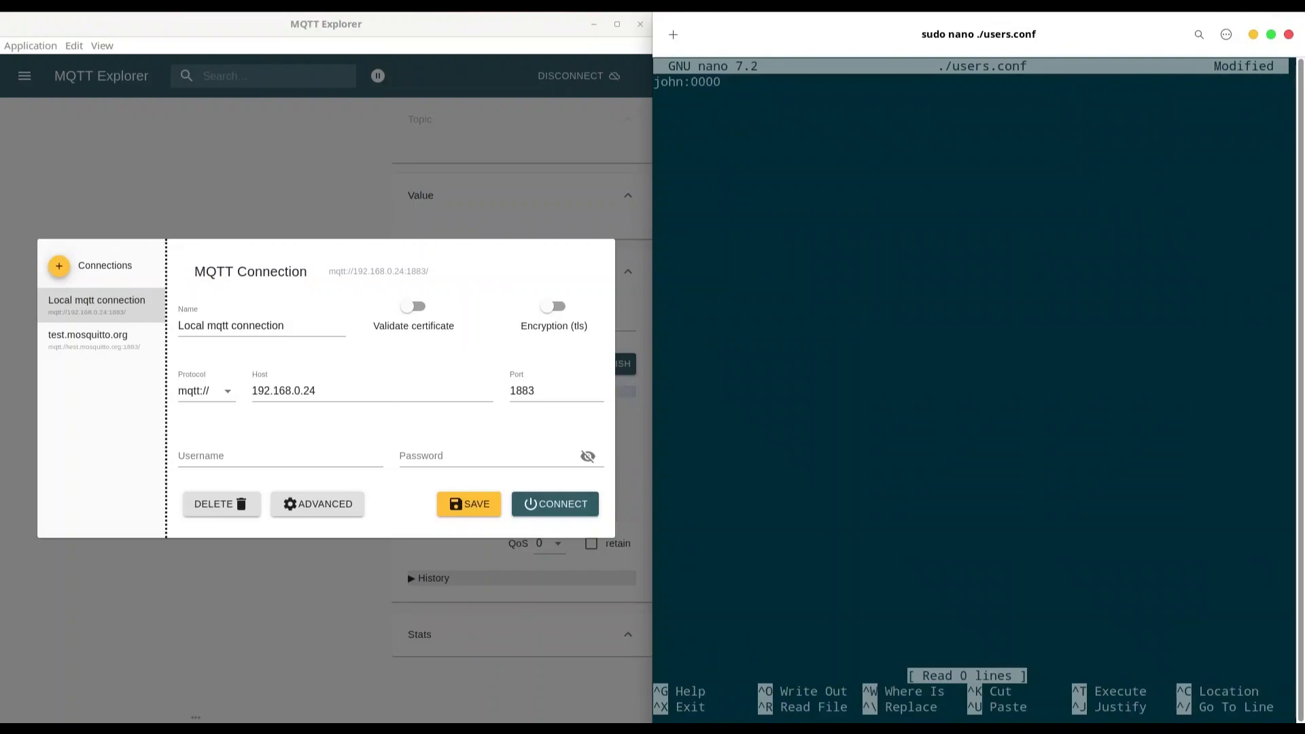
text(mi)
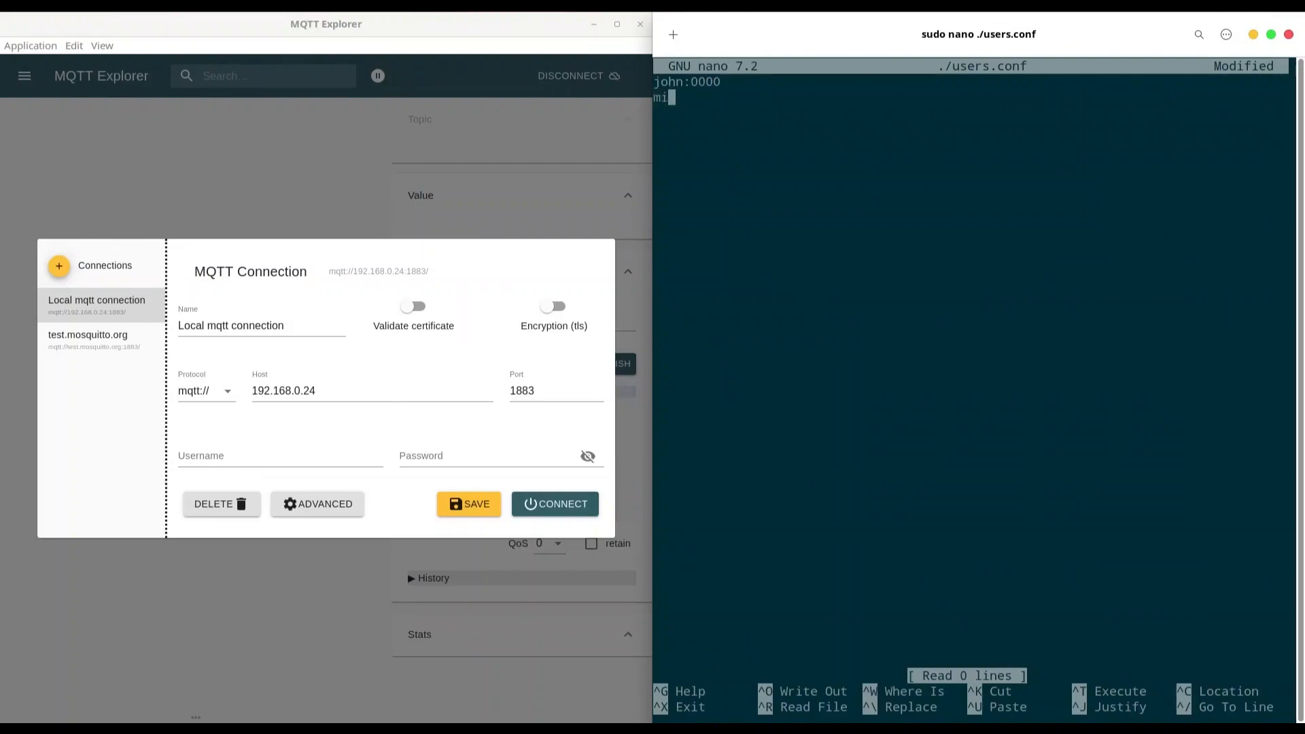
text(ick:)
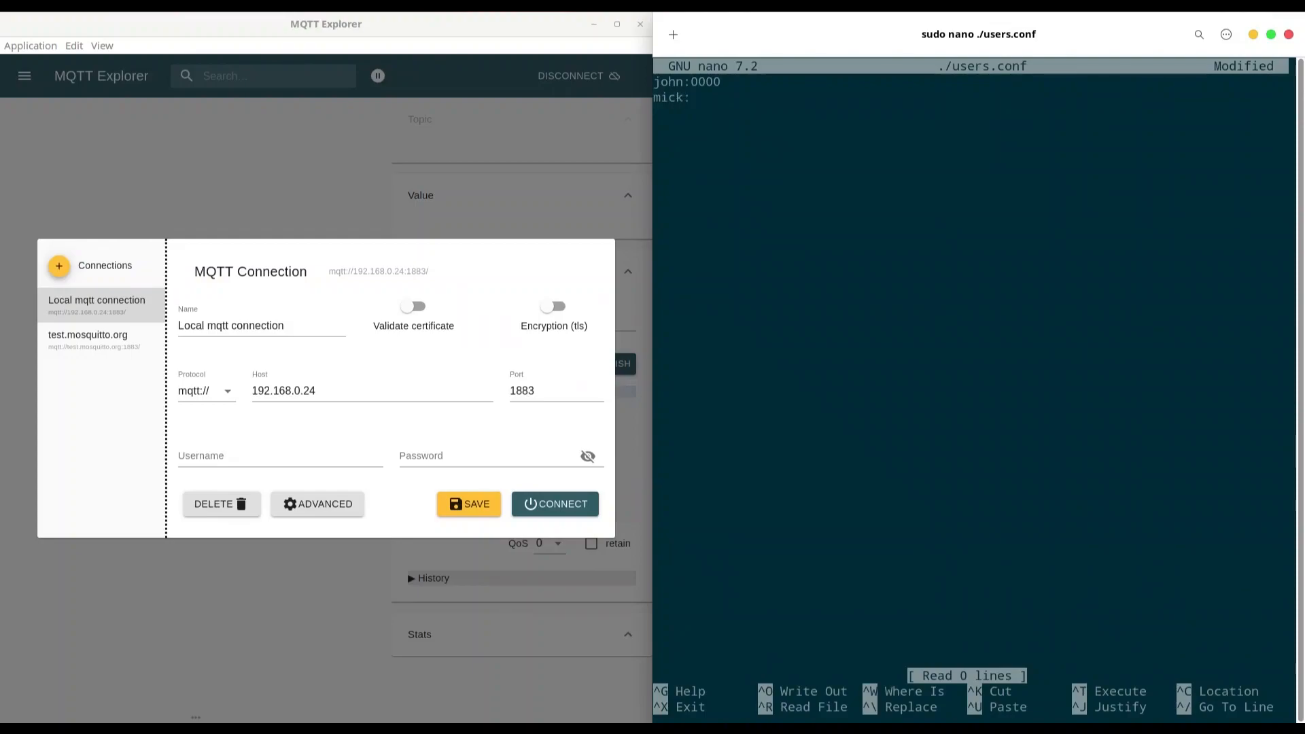
text(0000)
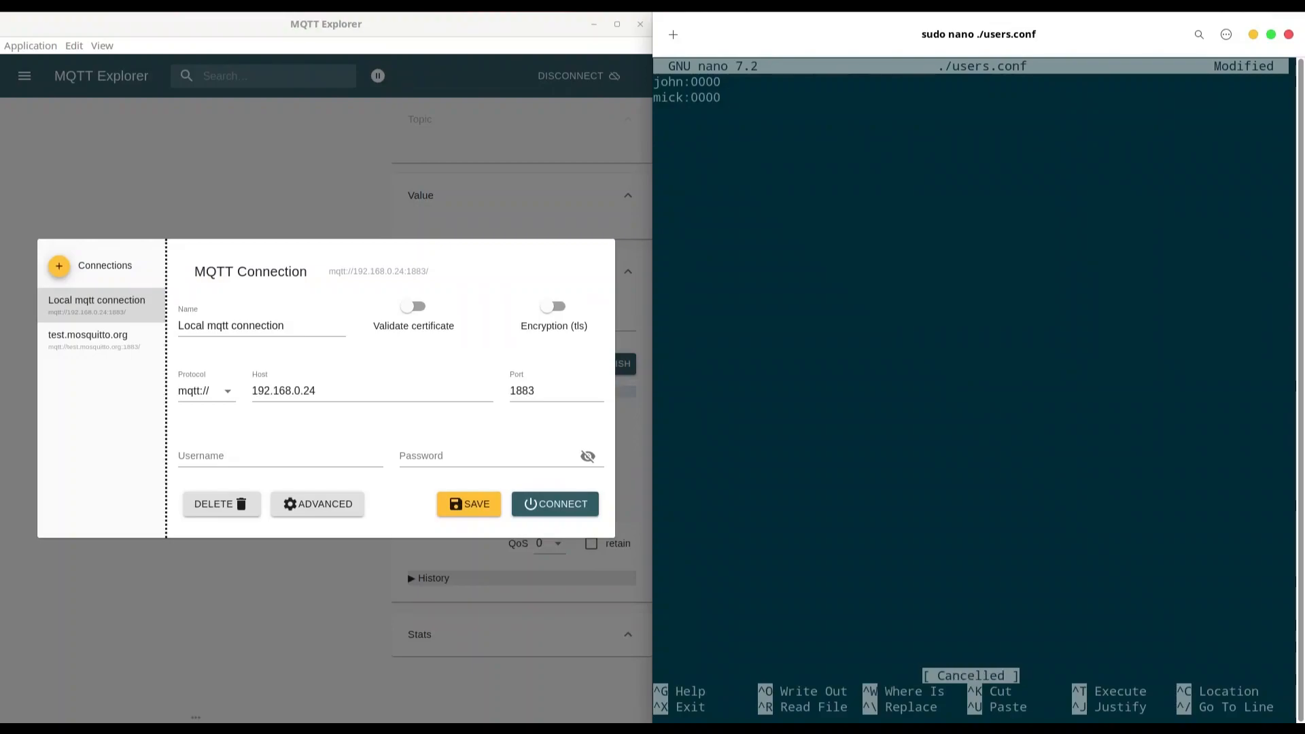
key(ctrl+o)
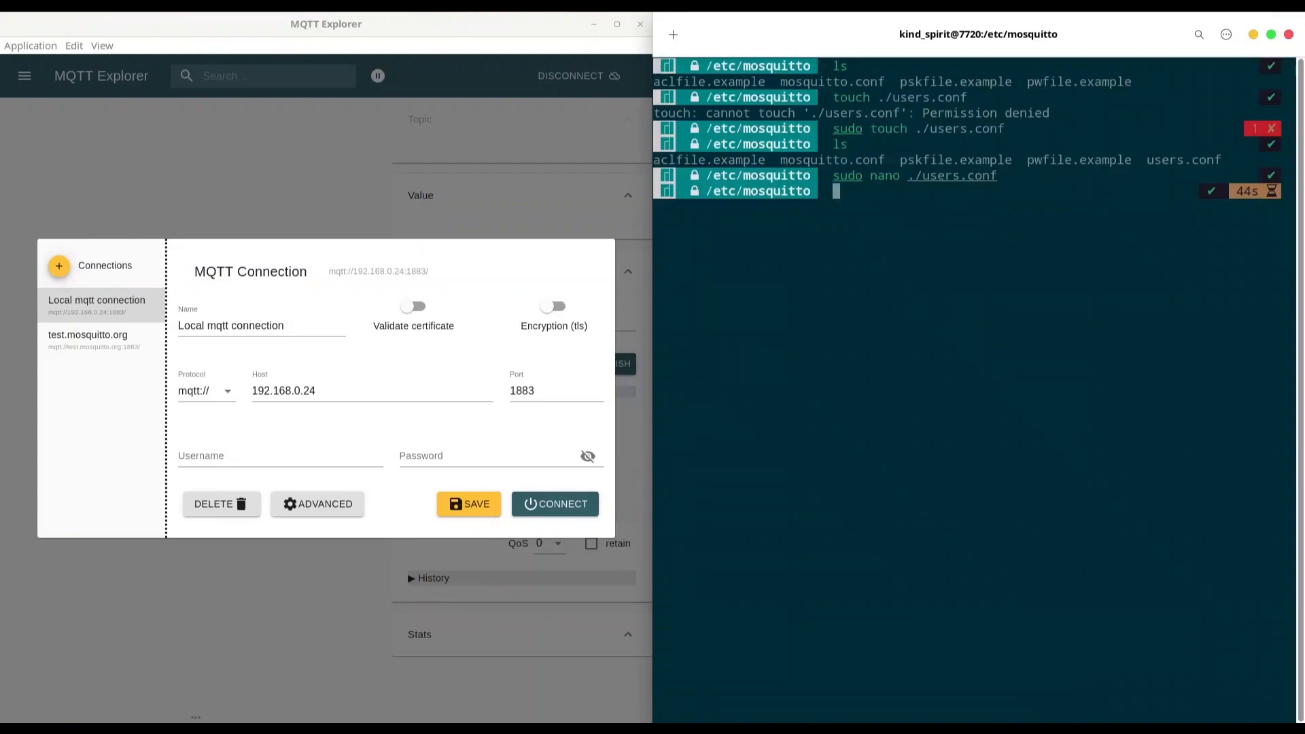
Print users.conf with sudo cat to confirm the john and mick entries.
text(sudo can)
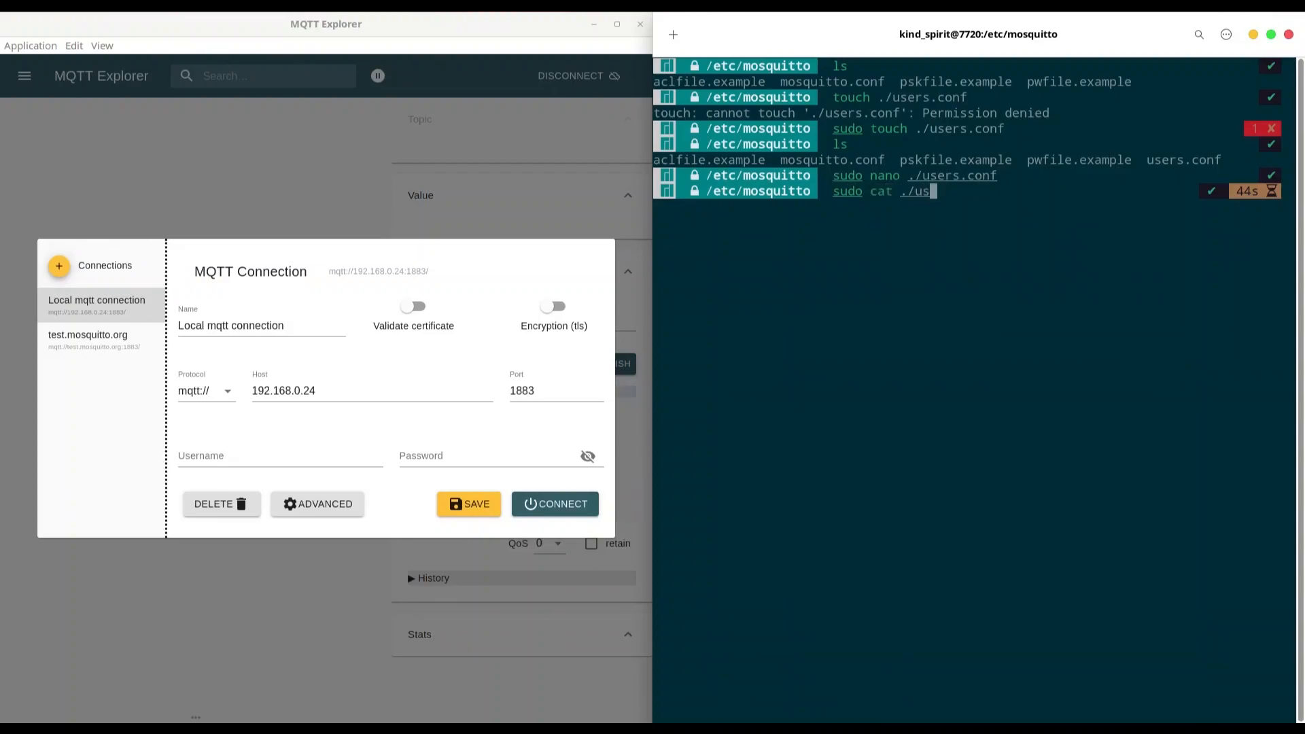
text(ers.conf)
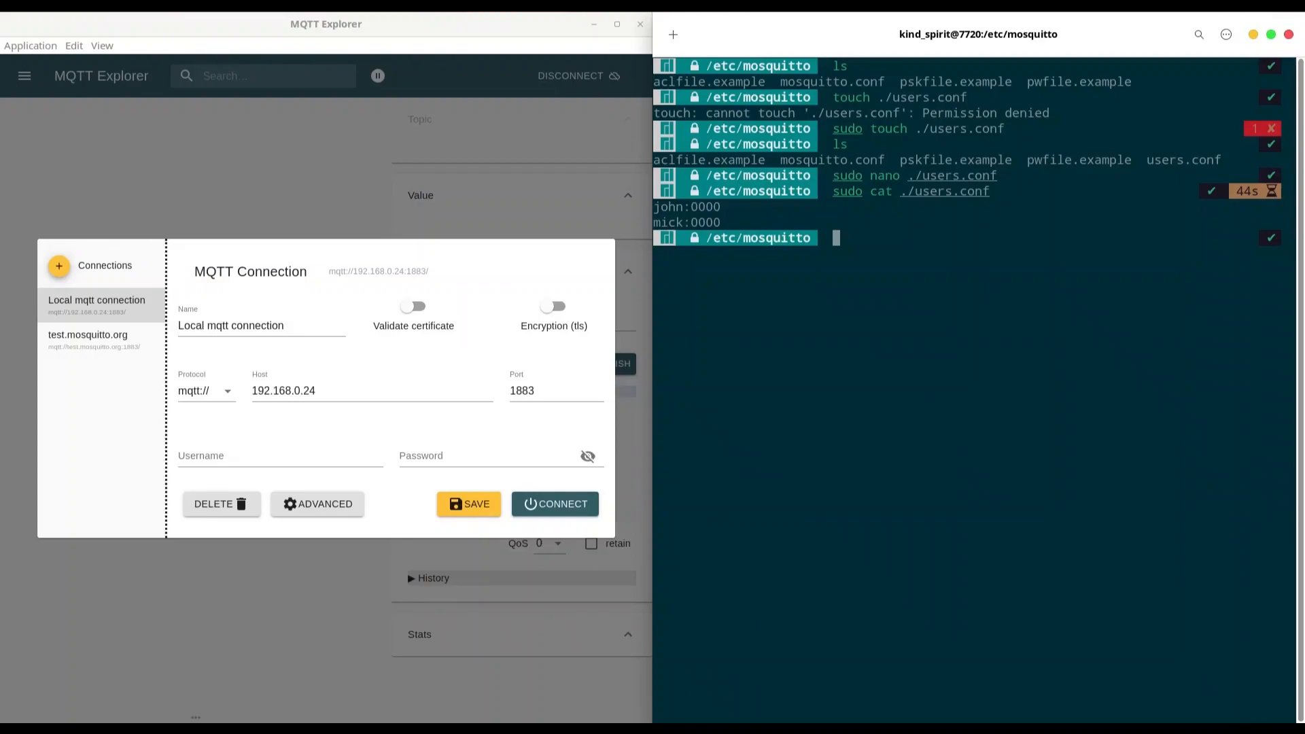
text(sudo cat ./users.conf)
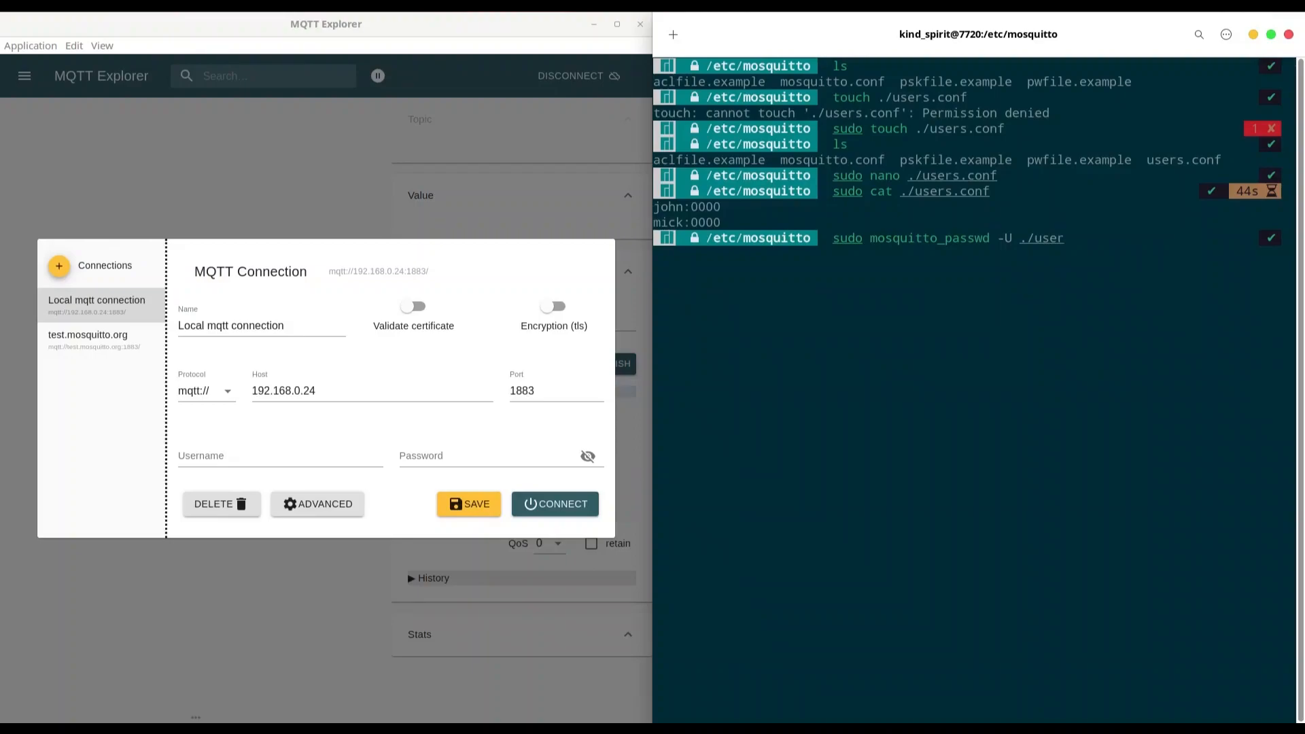
Hash the passwords with mosquitto_passwd -U after chmod 777, then cat the hashed entries.
key(Return)
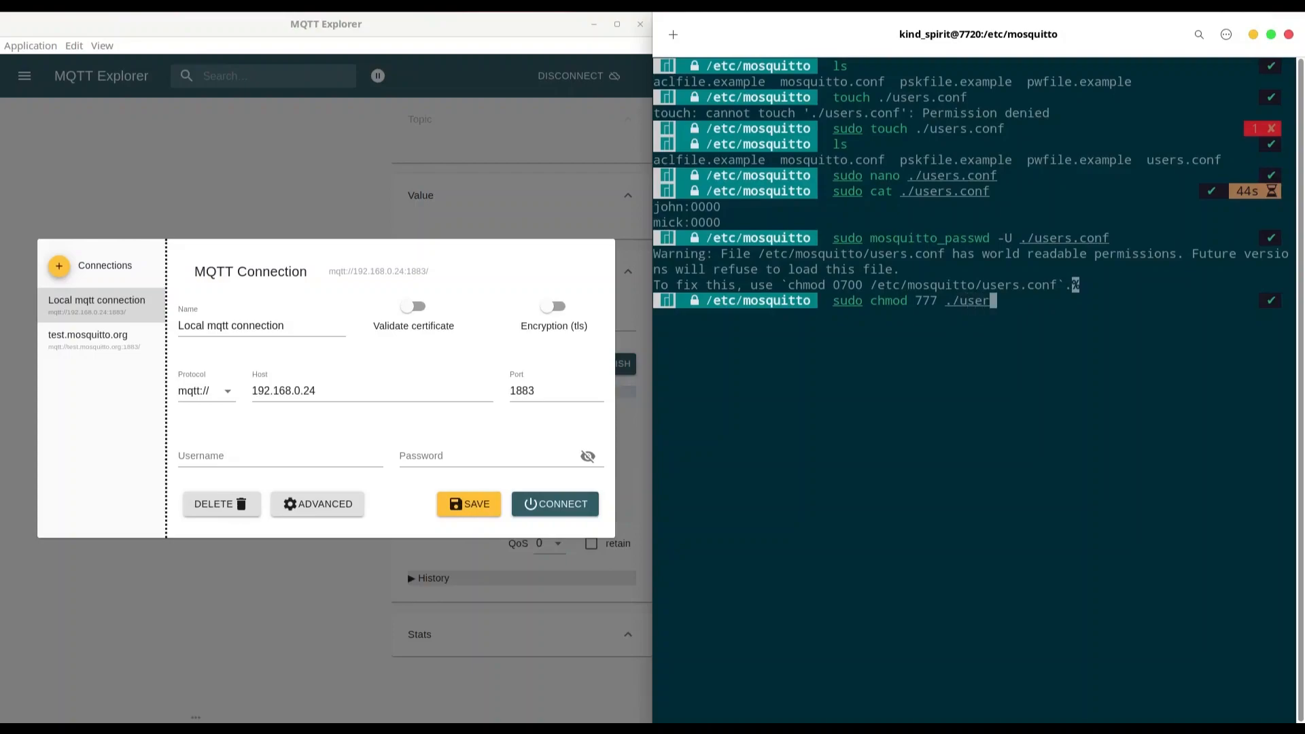
text(s.conf)
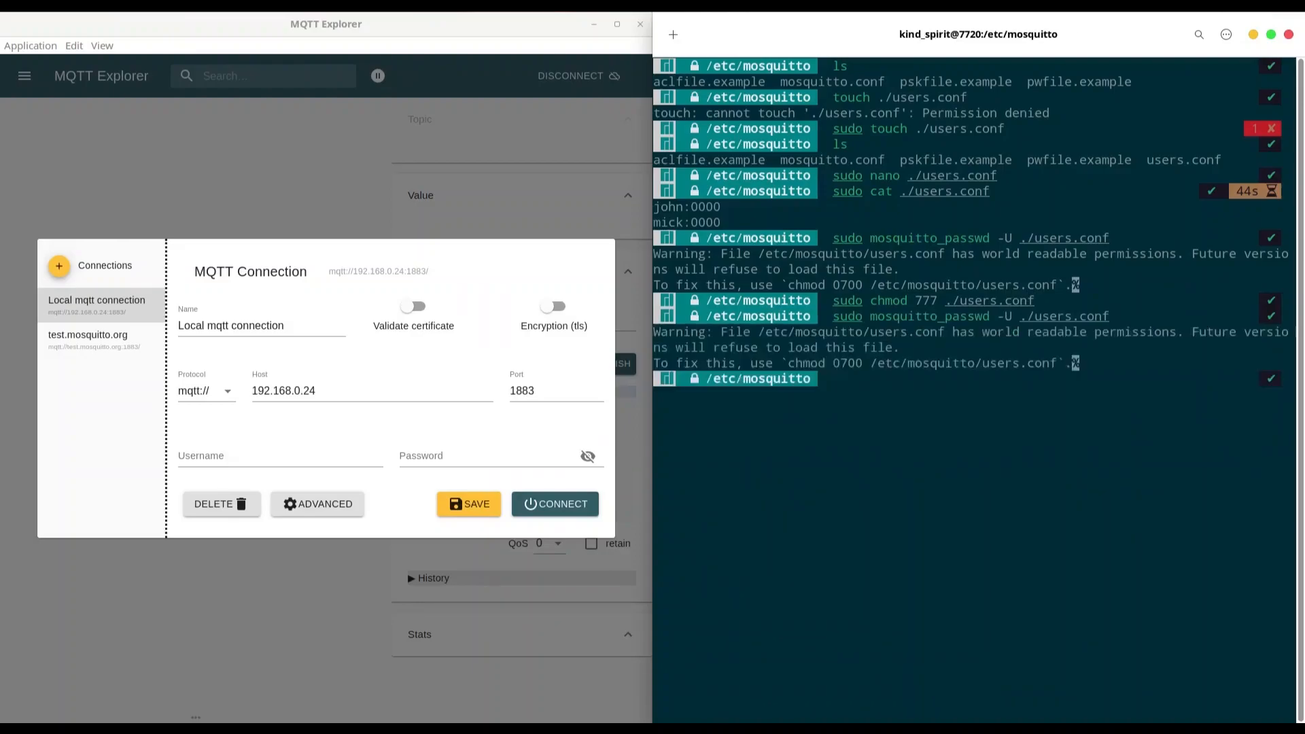
text(cat ./pass.conf)
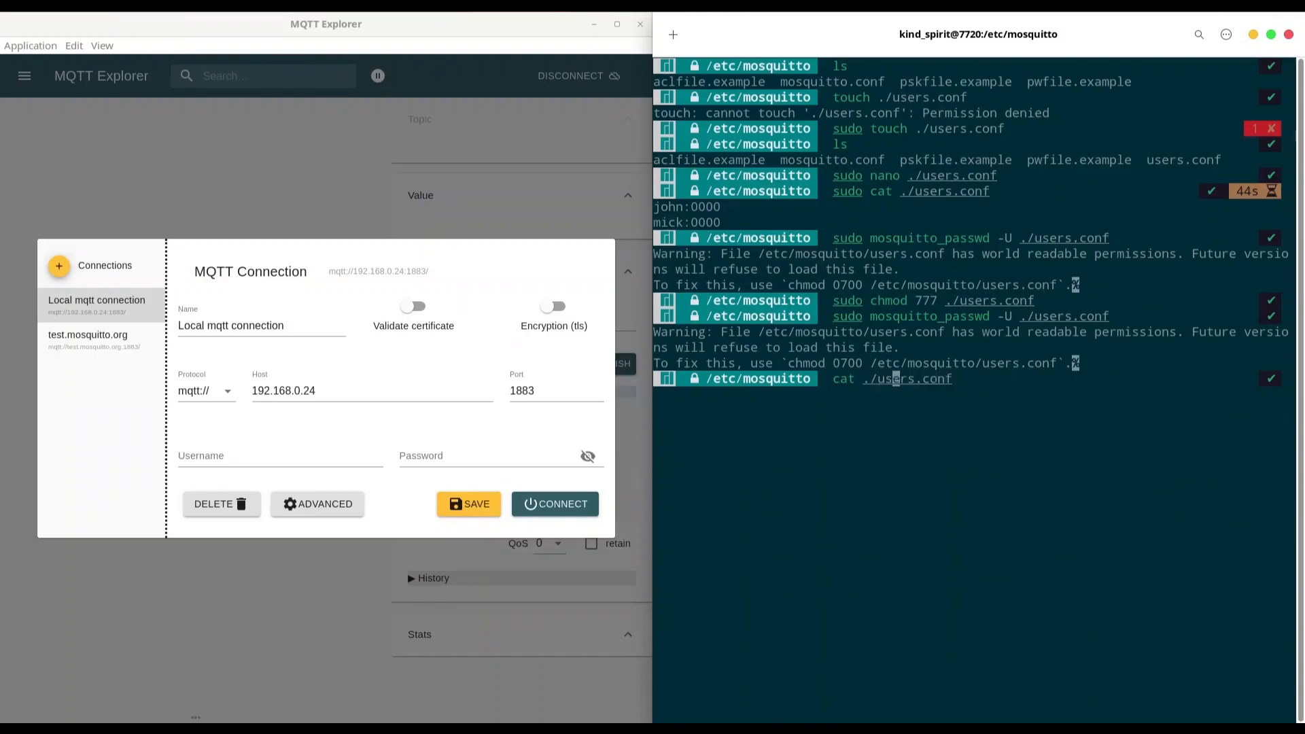
text(sudo)
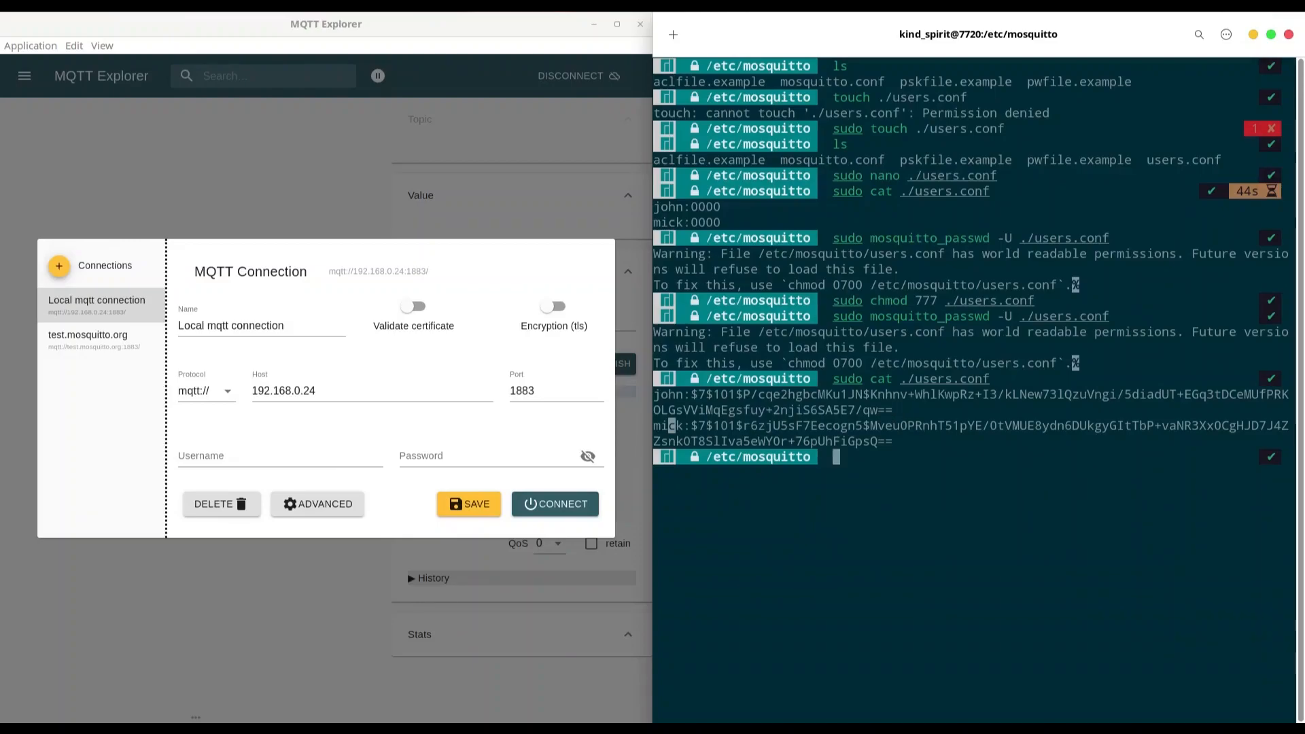
Delete user mick with mosquitto_passwd -D and cat users.conf to verify only john remains.
text(sudo mosquitto_passwd -U ./users.conf)
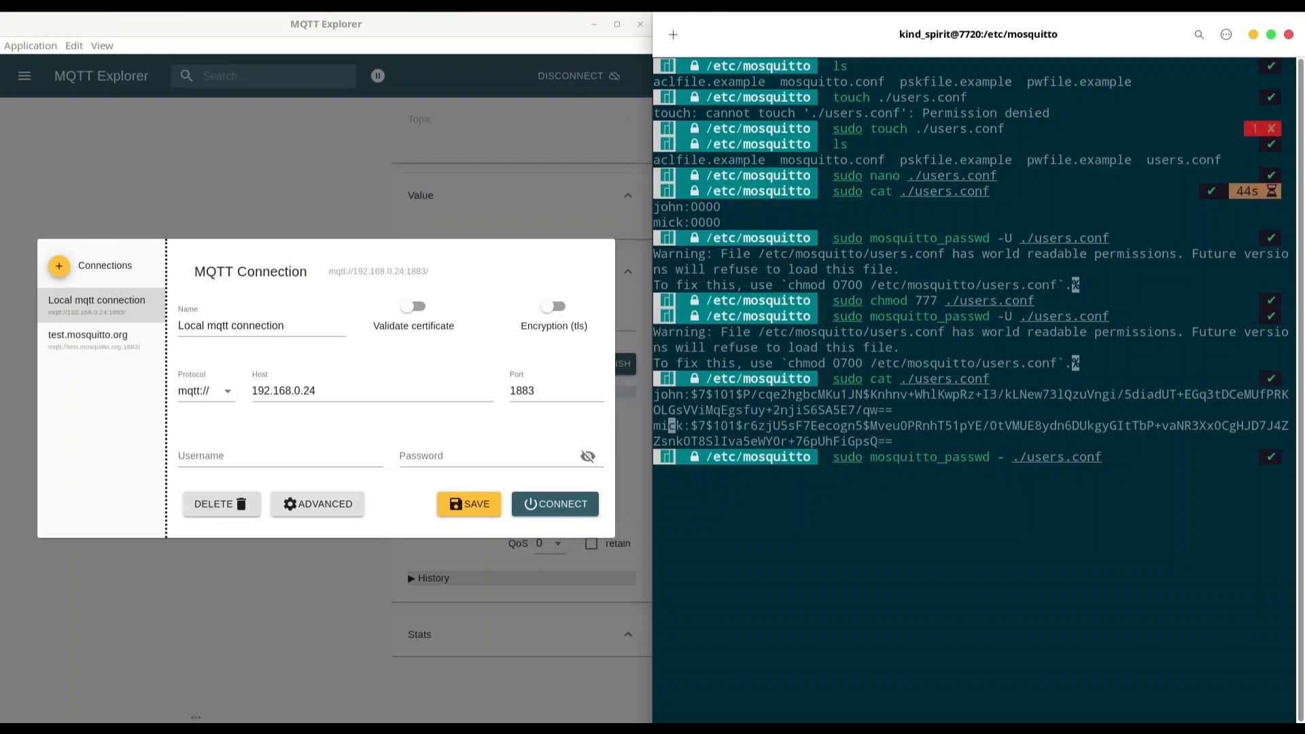
text(D)
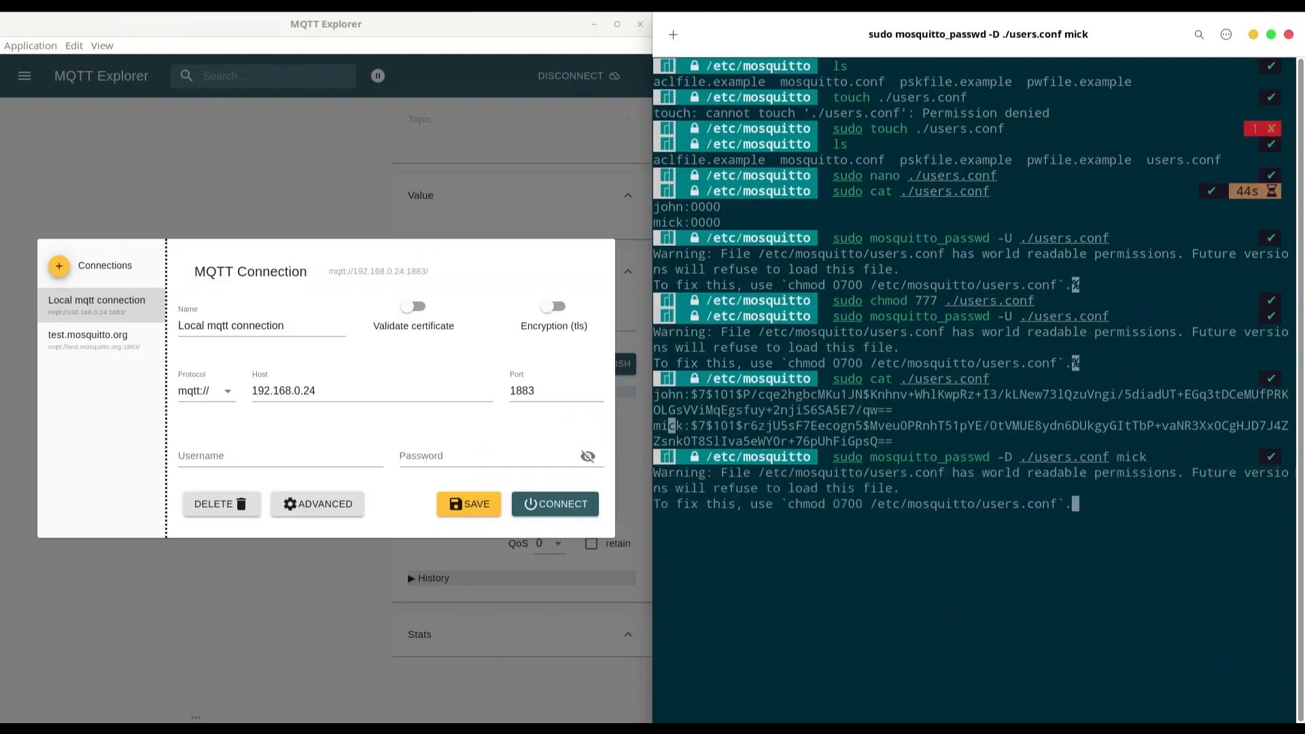
text(sudo cat ./users.conf)
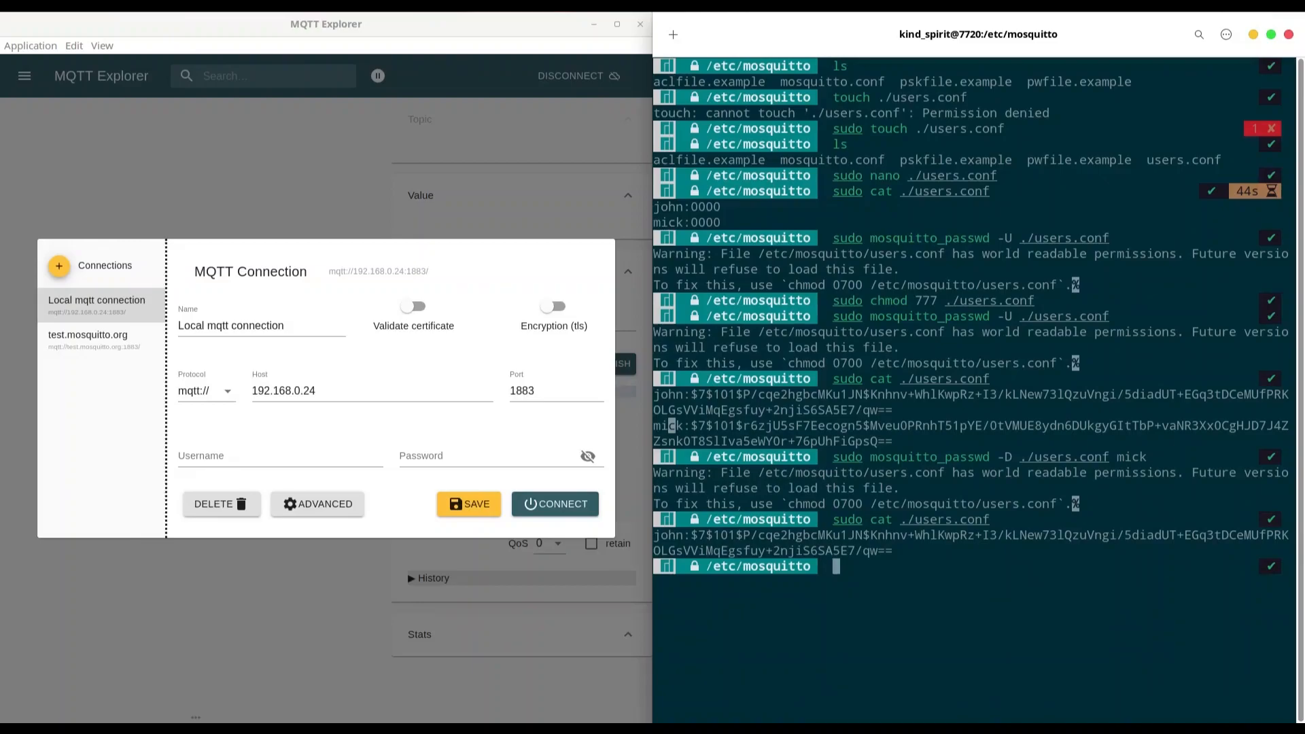
text(sudo cat ./users.conf)
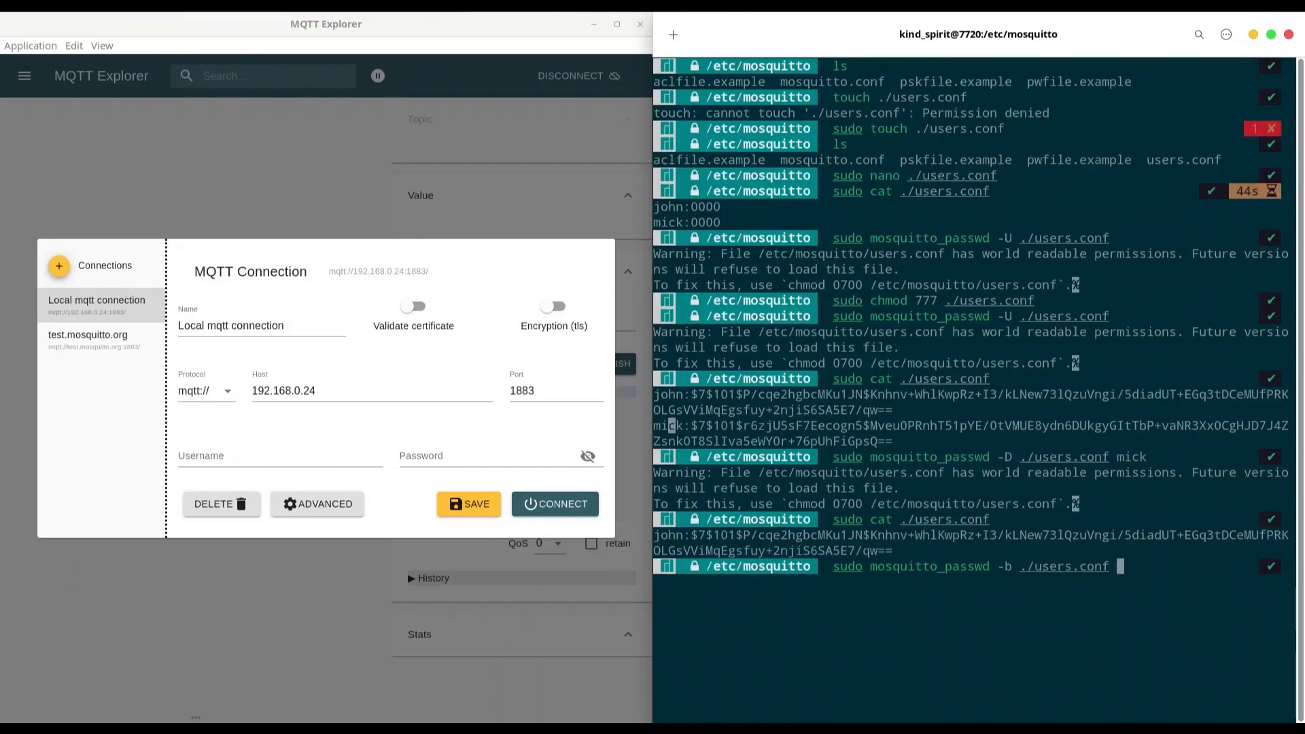
text(don)
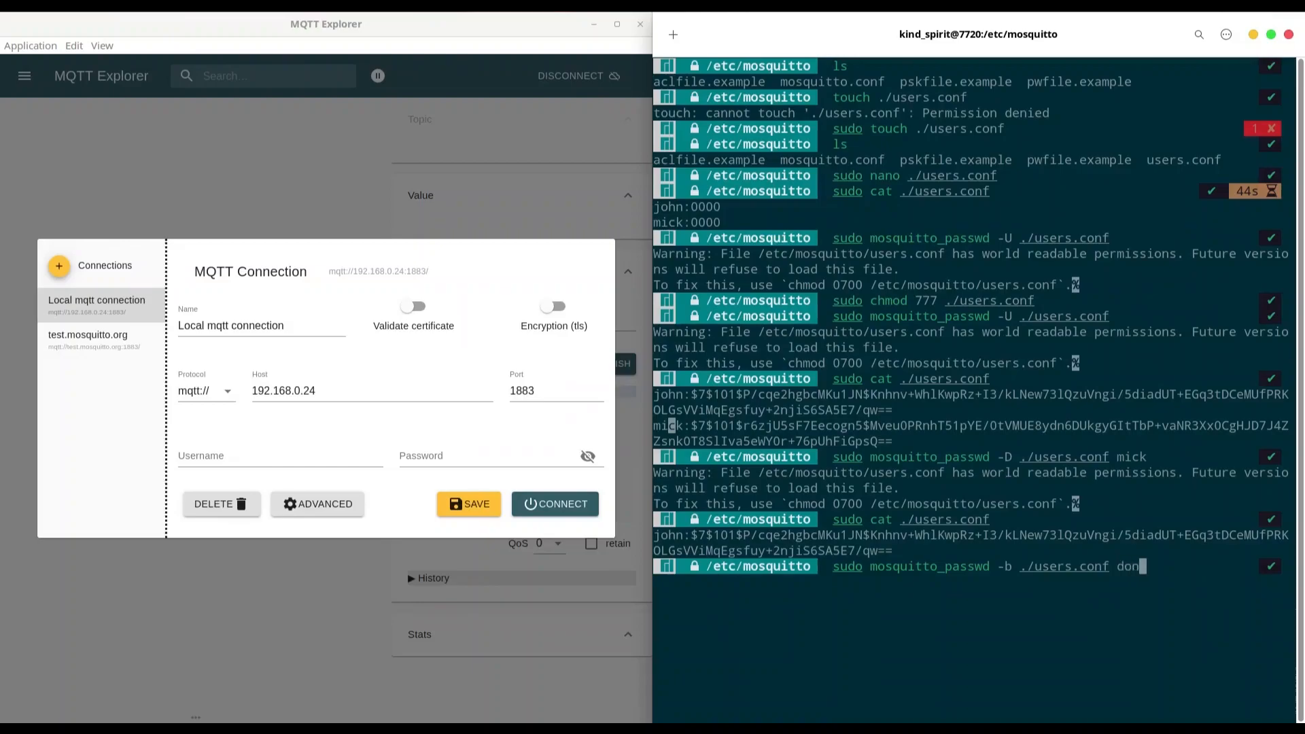
text(nie)
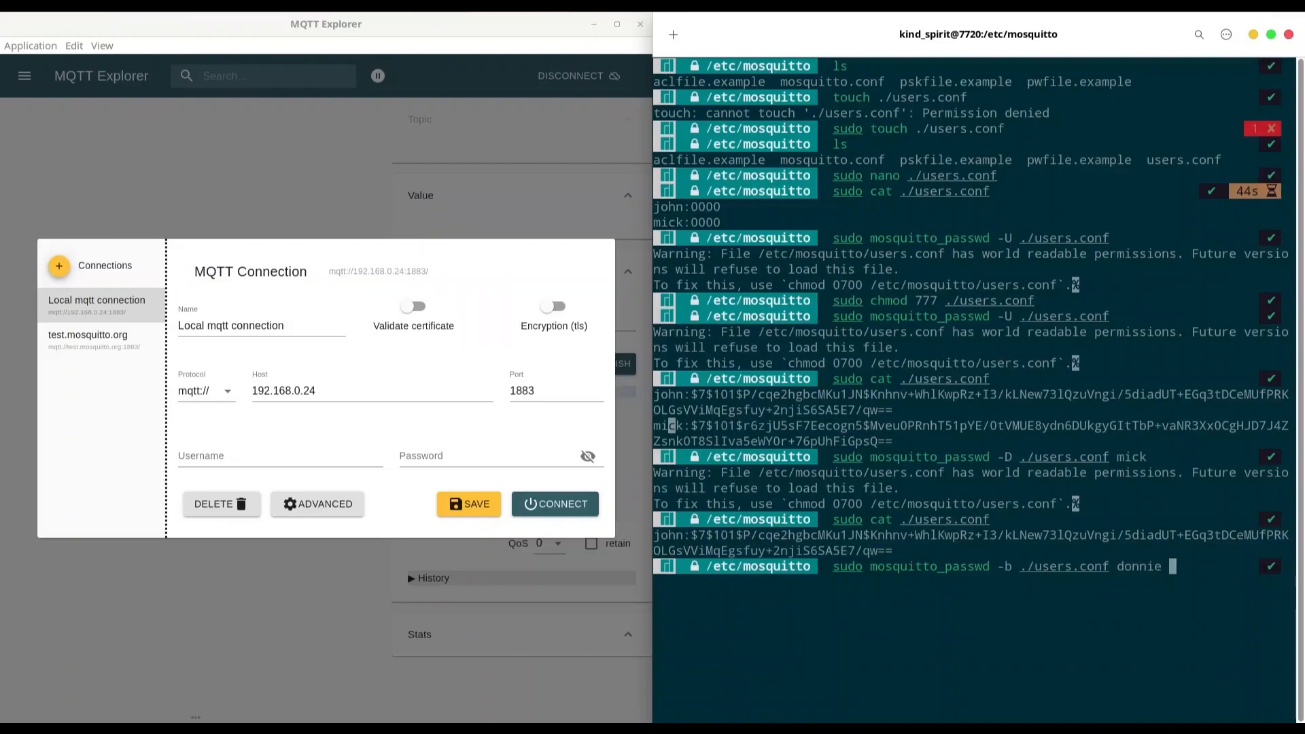
text(0)
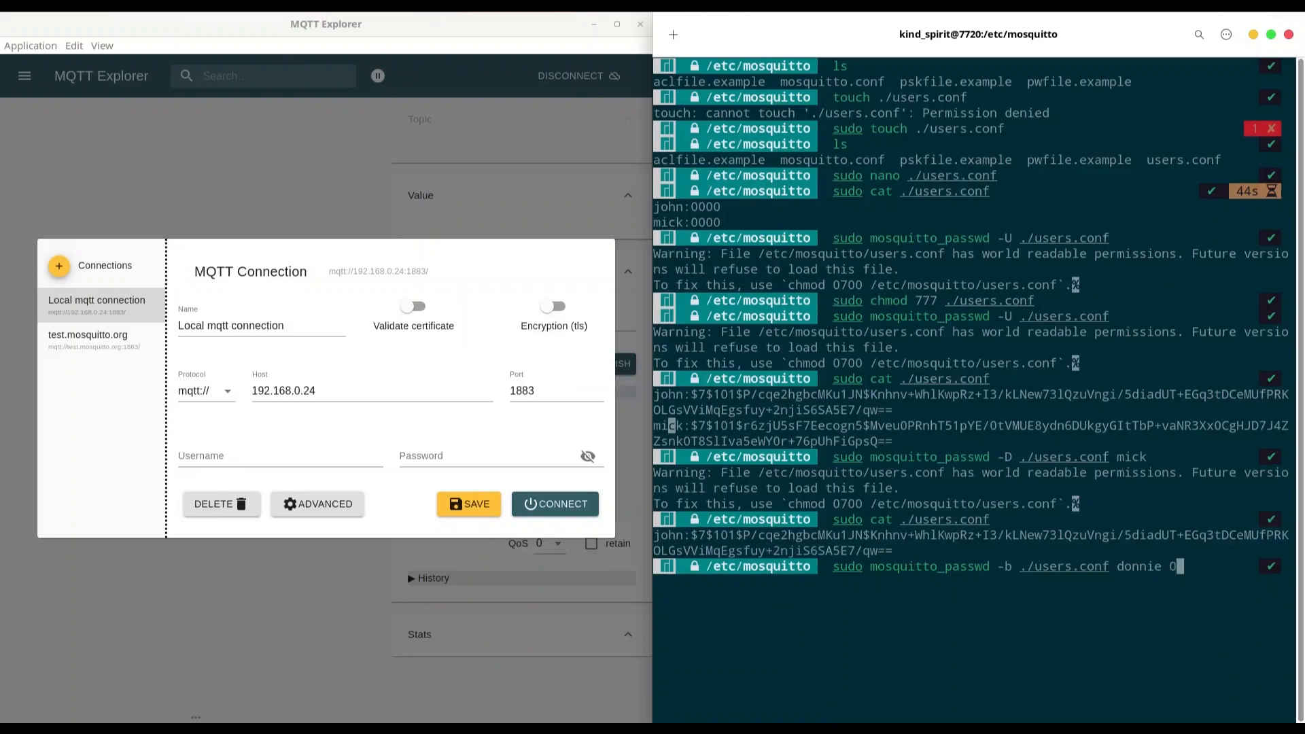
text(000)
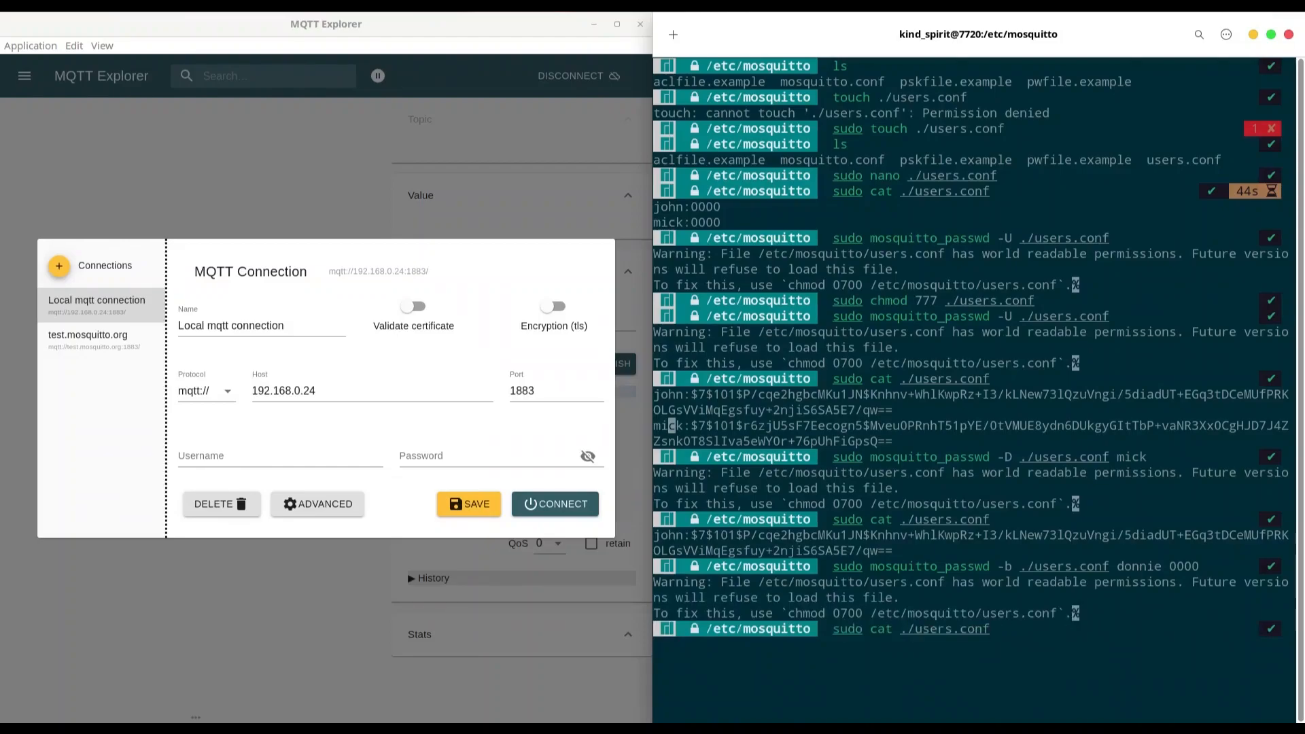
key(Return)
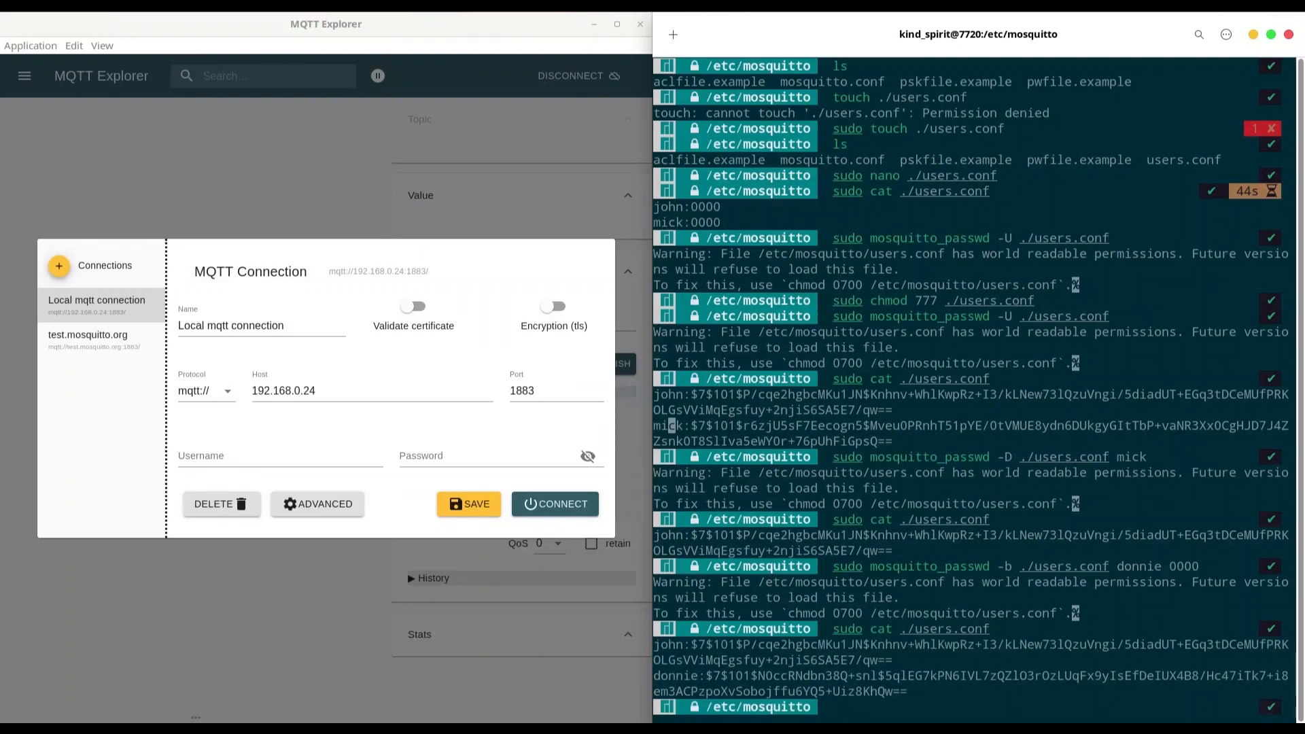
In mosquitto.conf set allow_anonymous false and per_listener_settings true.
text(clear)
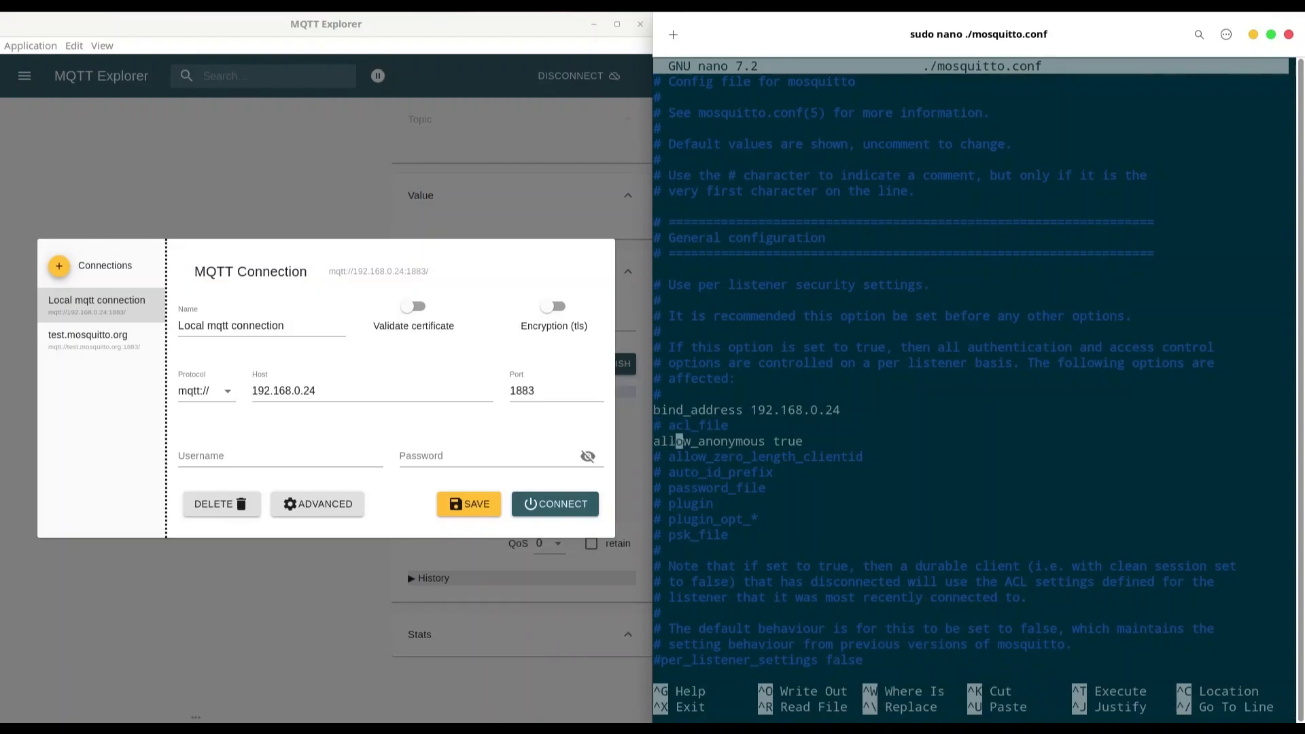
key(BackSpace)
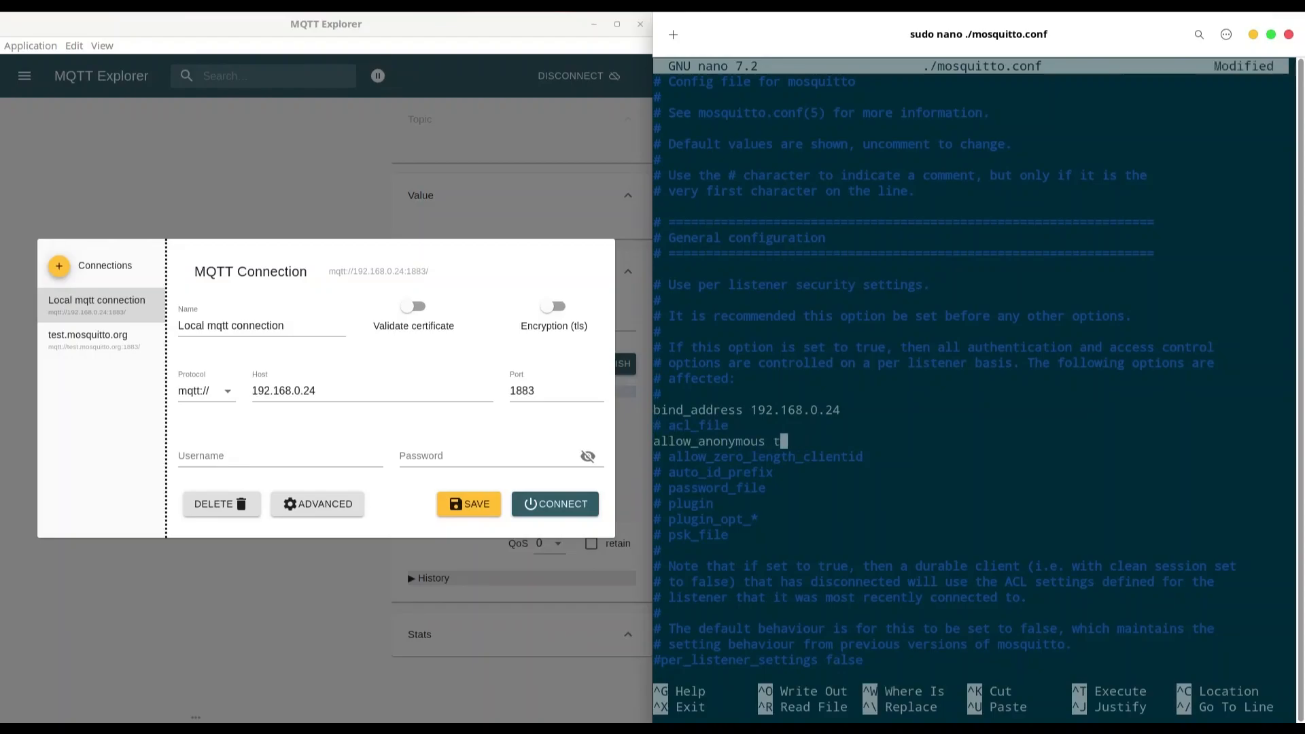
text(alse)
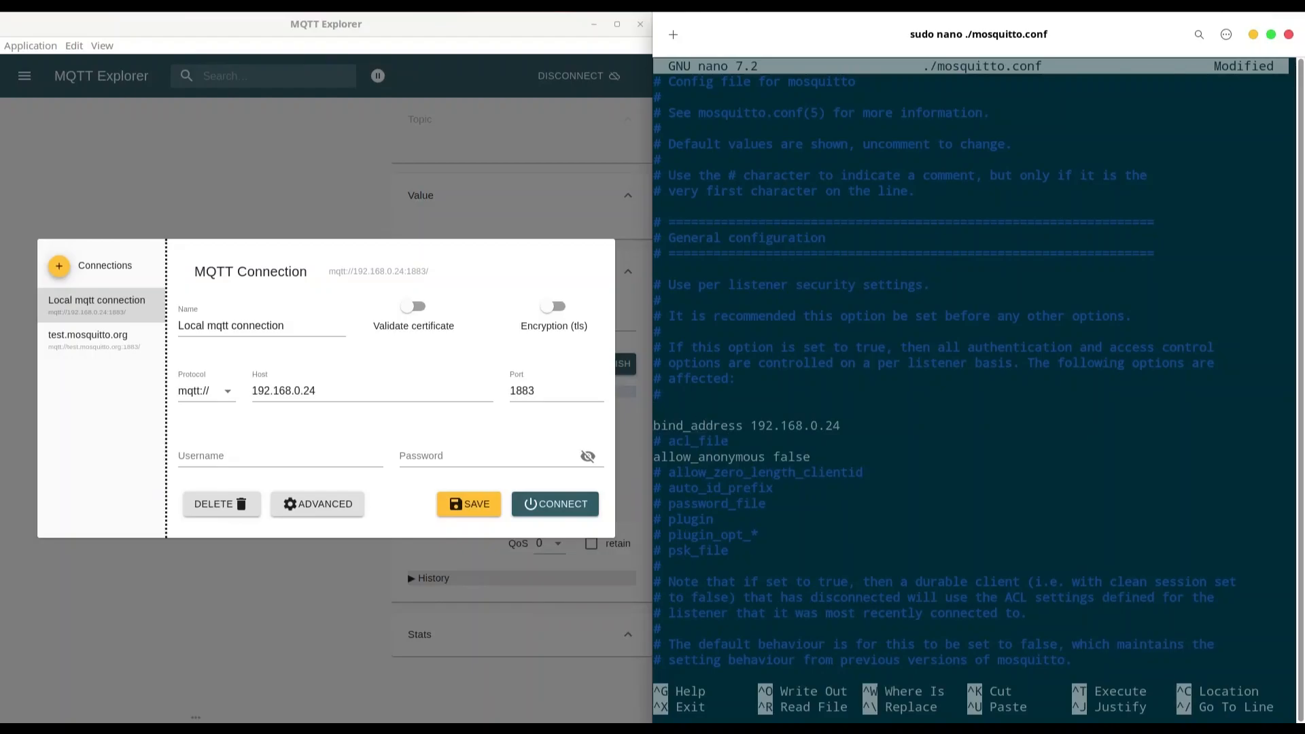
text(per)
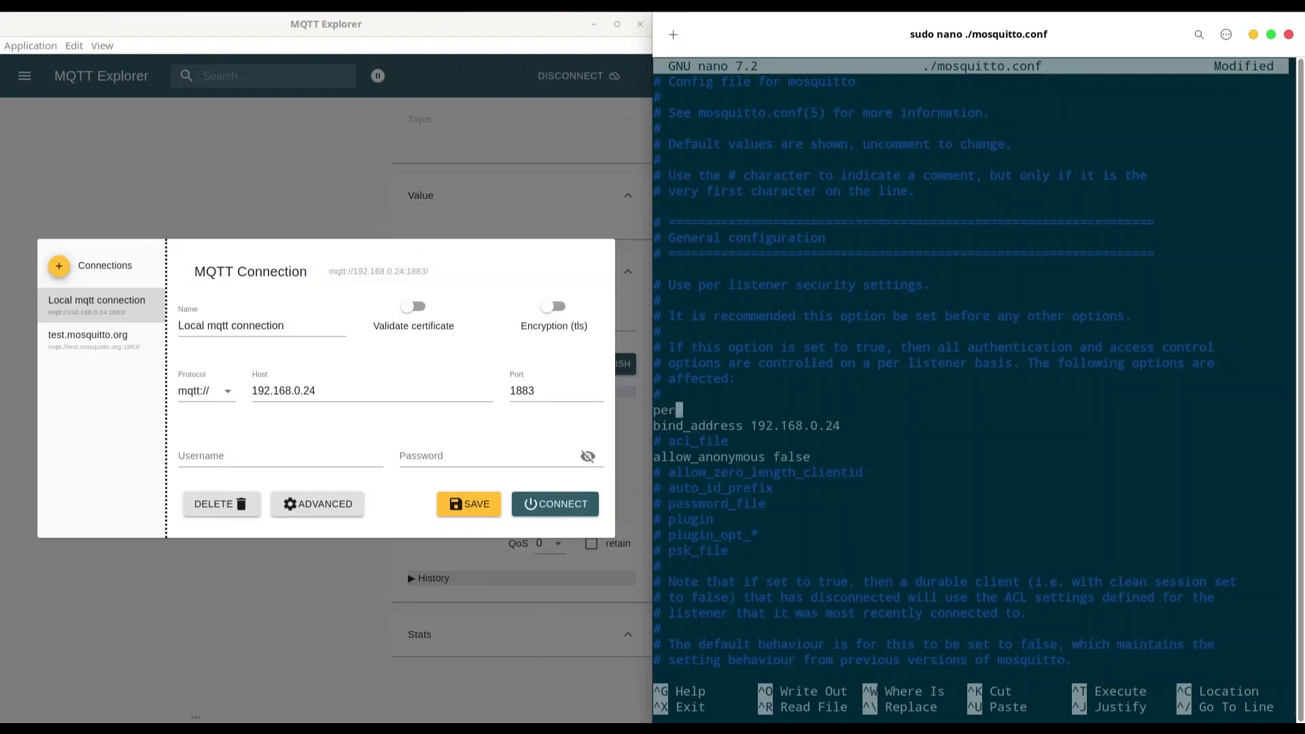
text(_listener_)
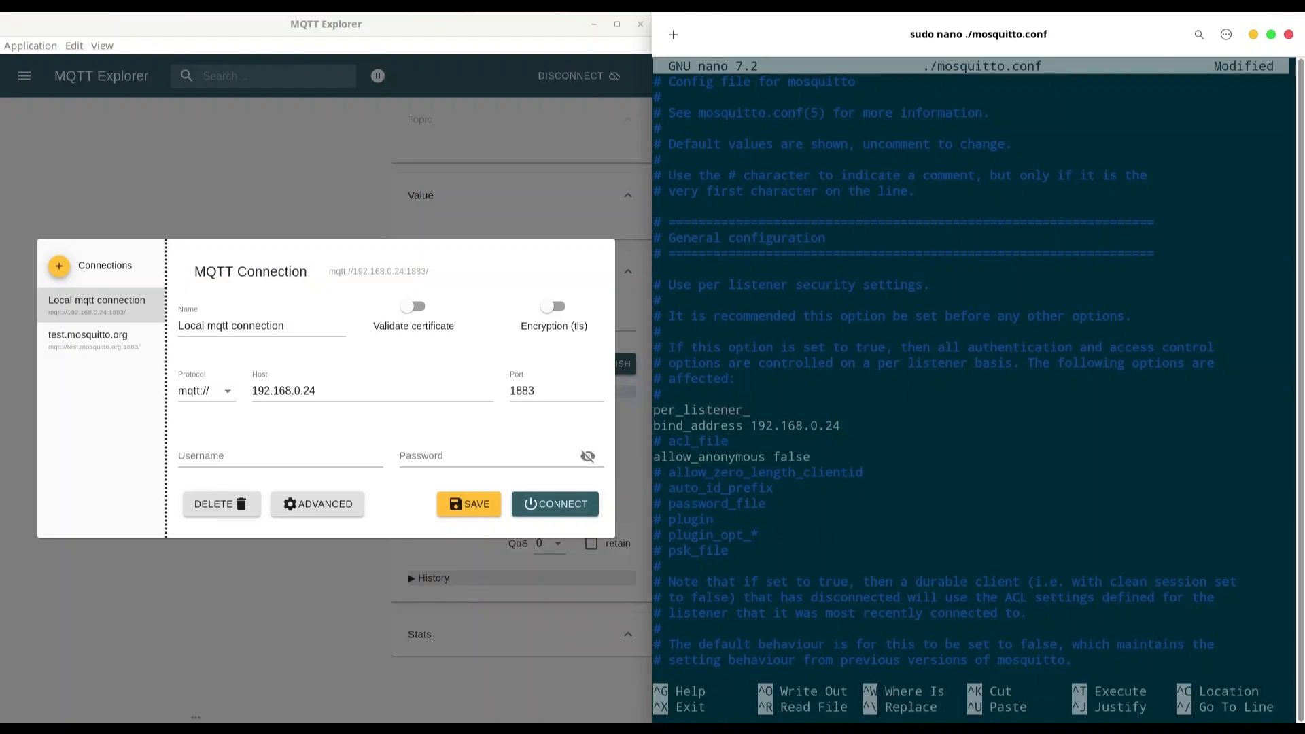
text(settings)
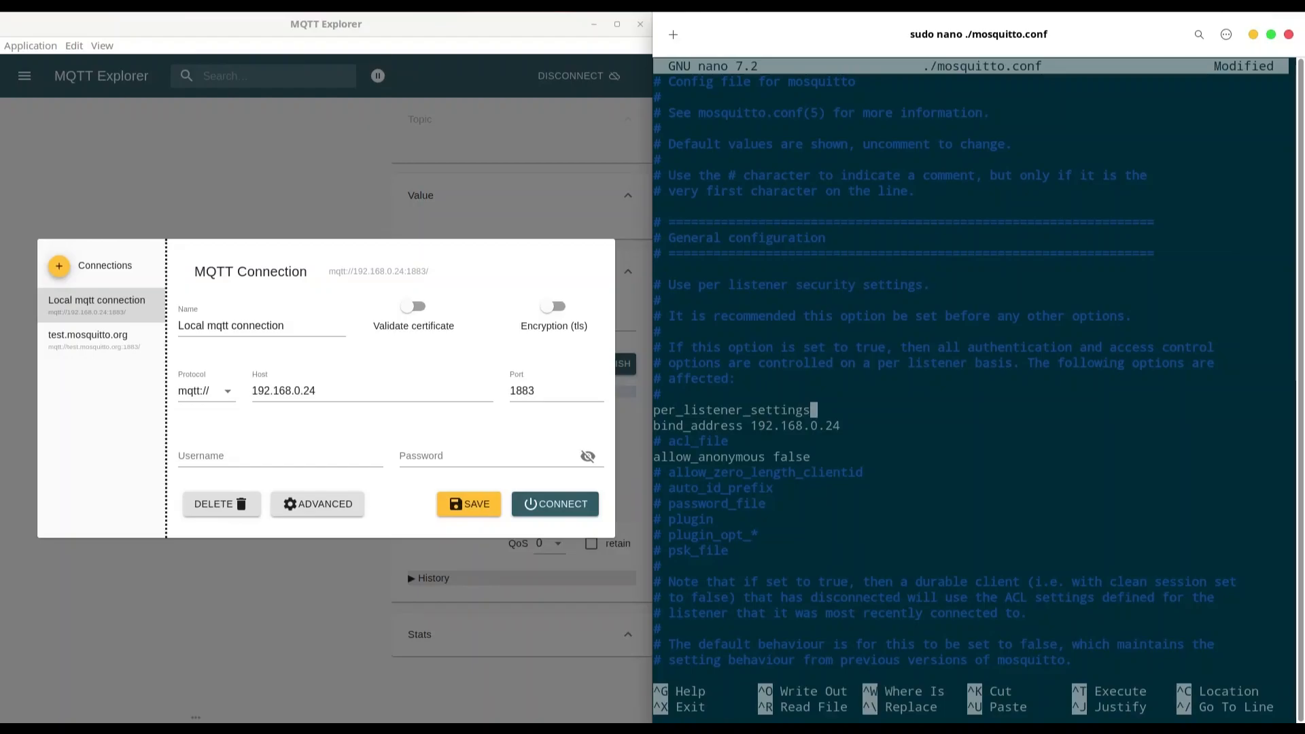
text(tr)
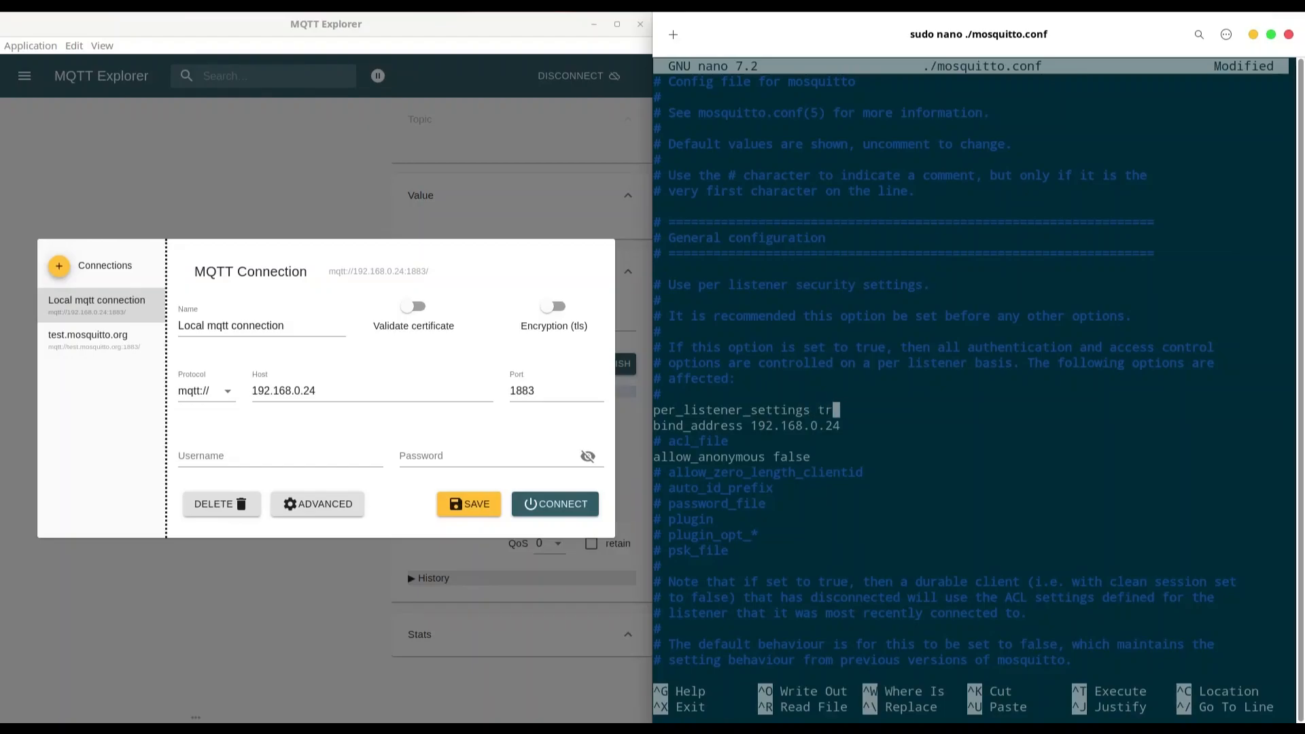
text(ue)
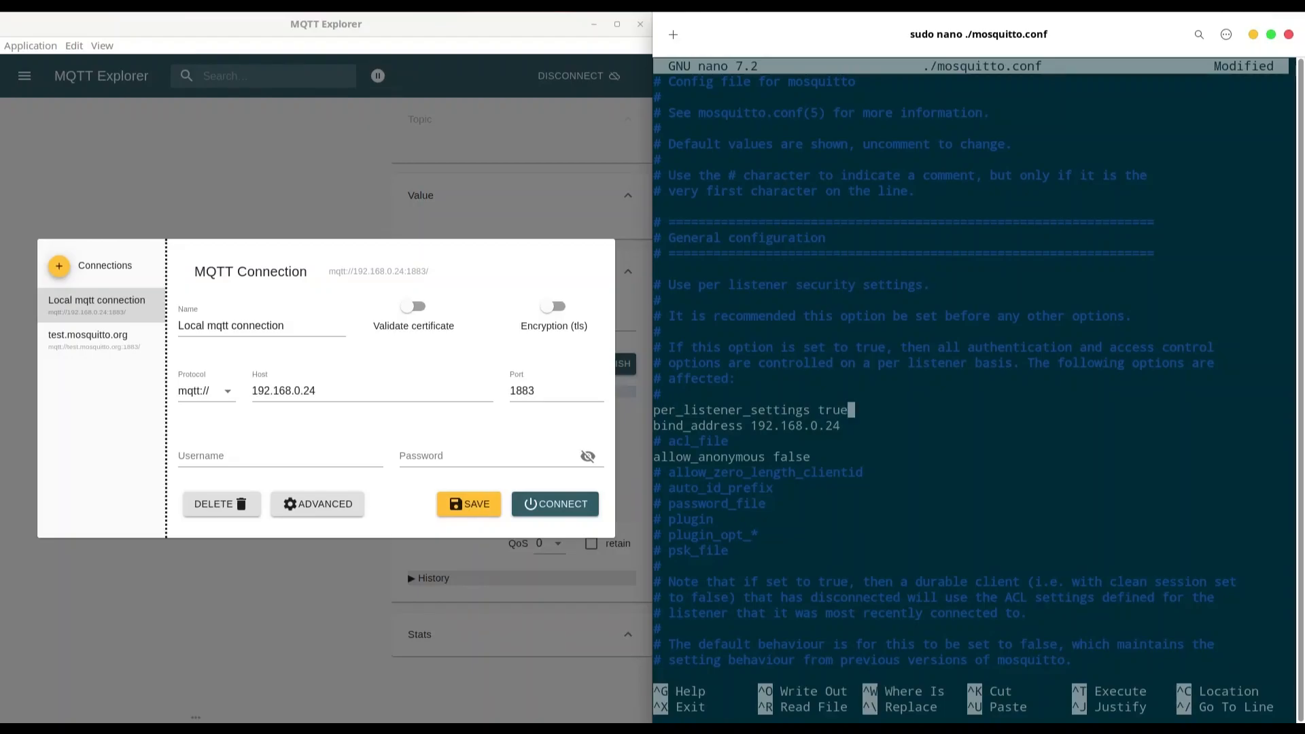
Add password_file /etc/mosquitto/users.conf, save the config and exit nano.
text(passw)
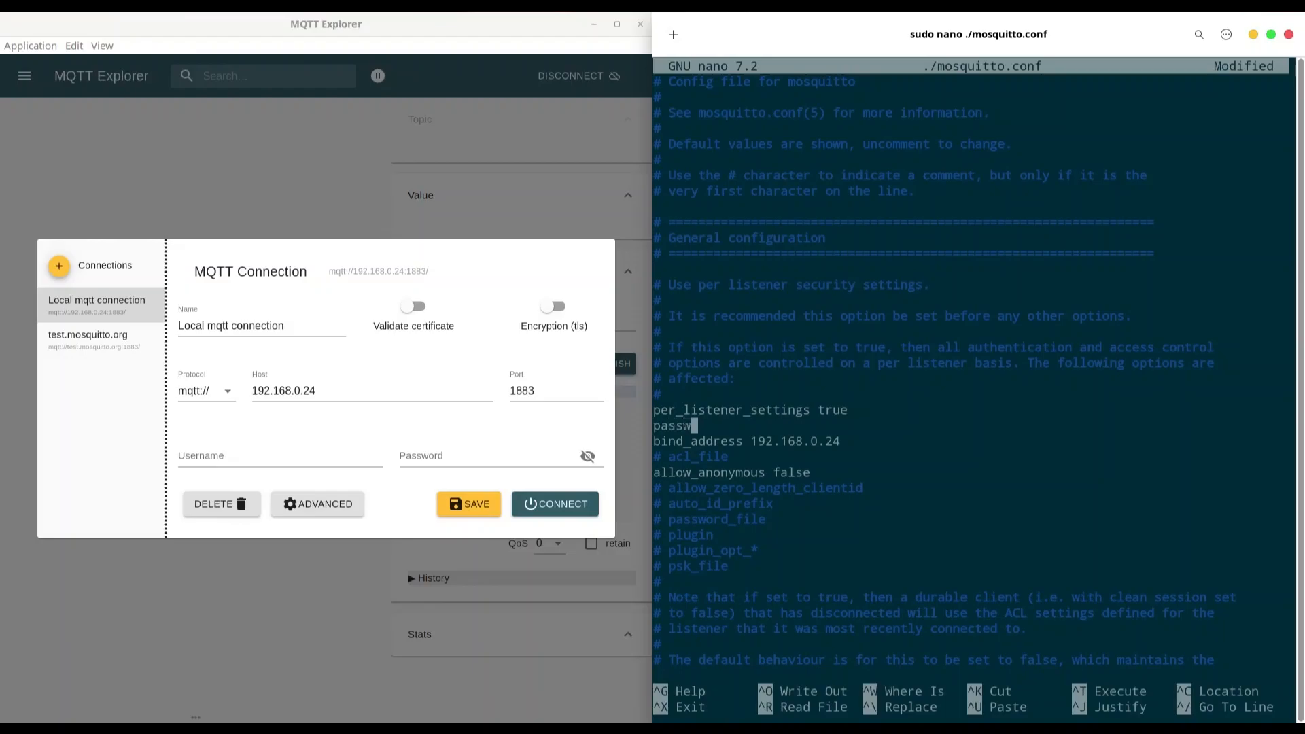
text(ord))
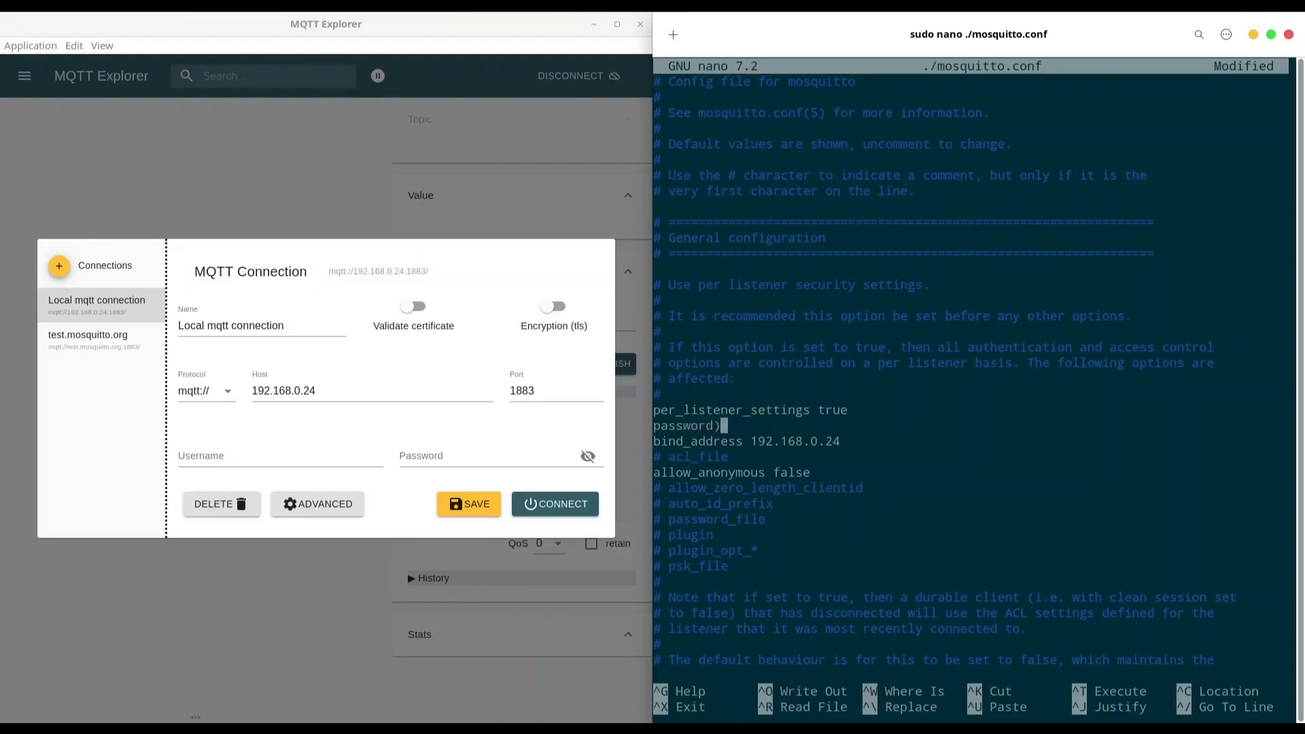
text(_file)
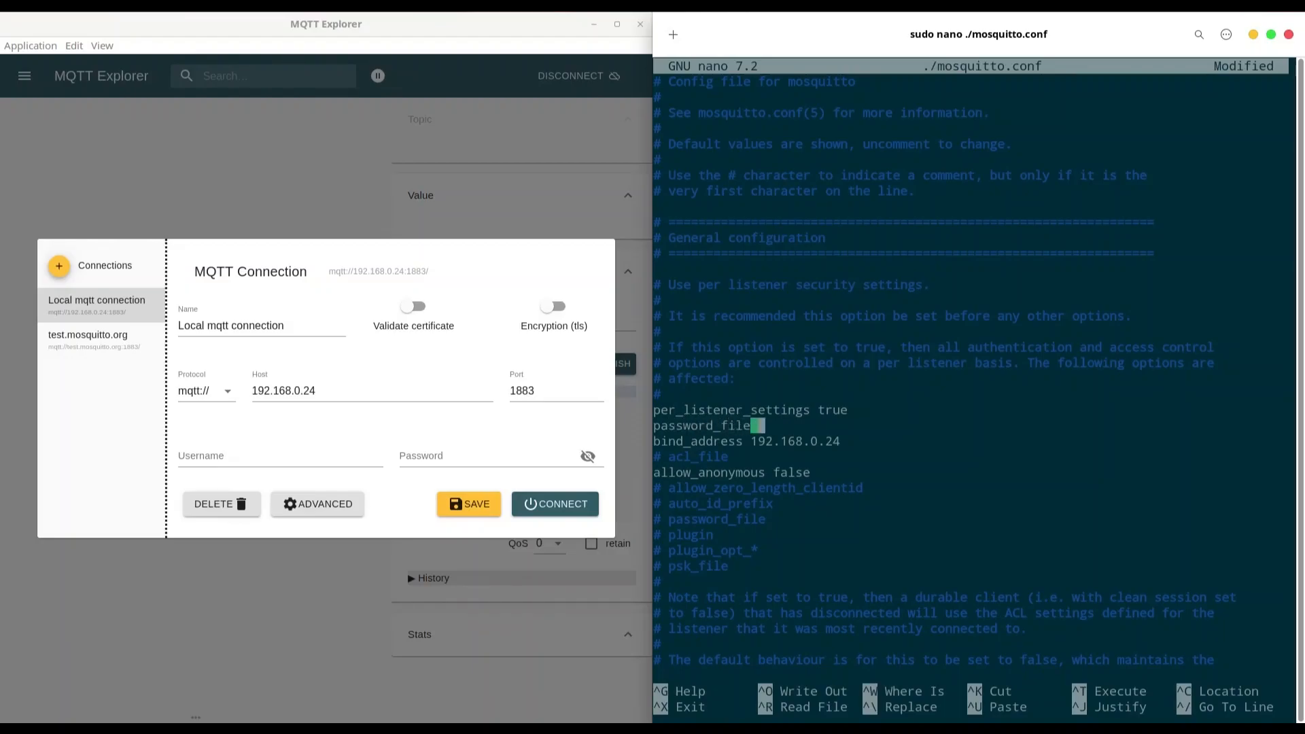
text(/)
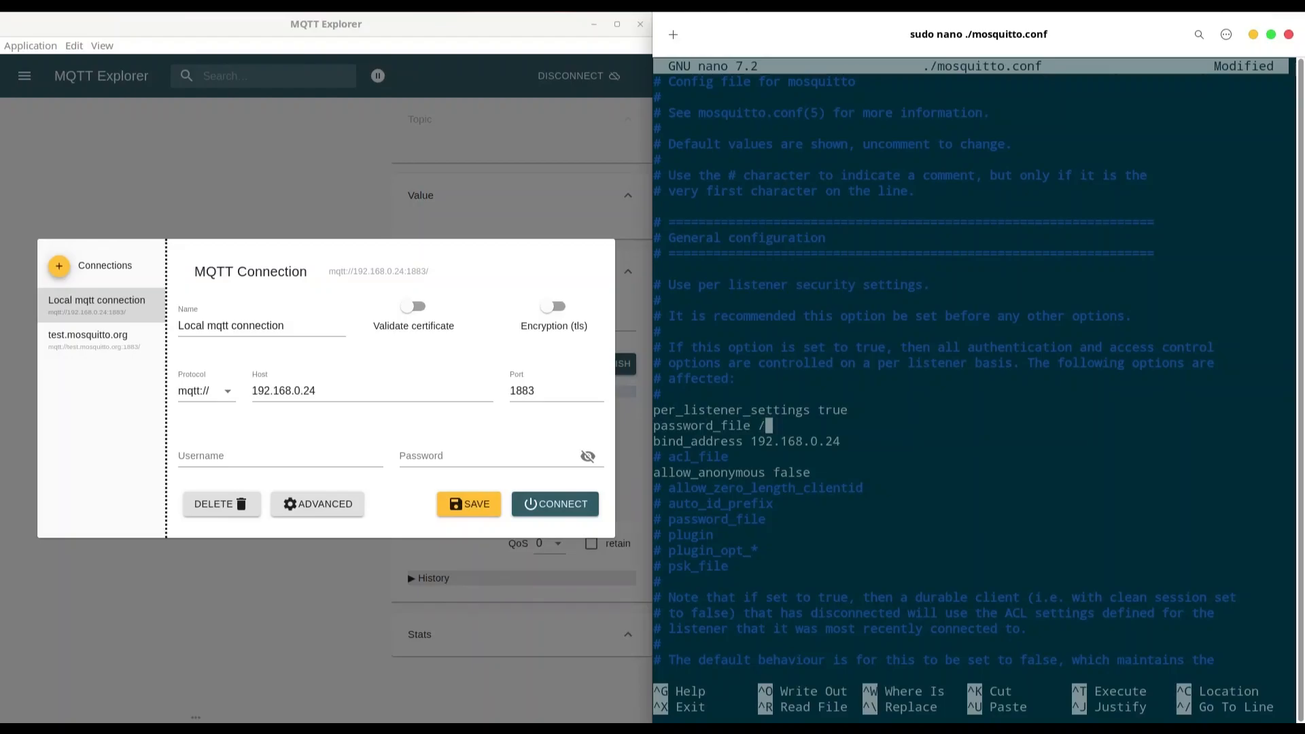
text(etc)
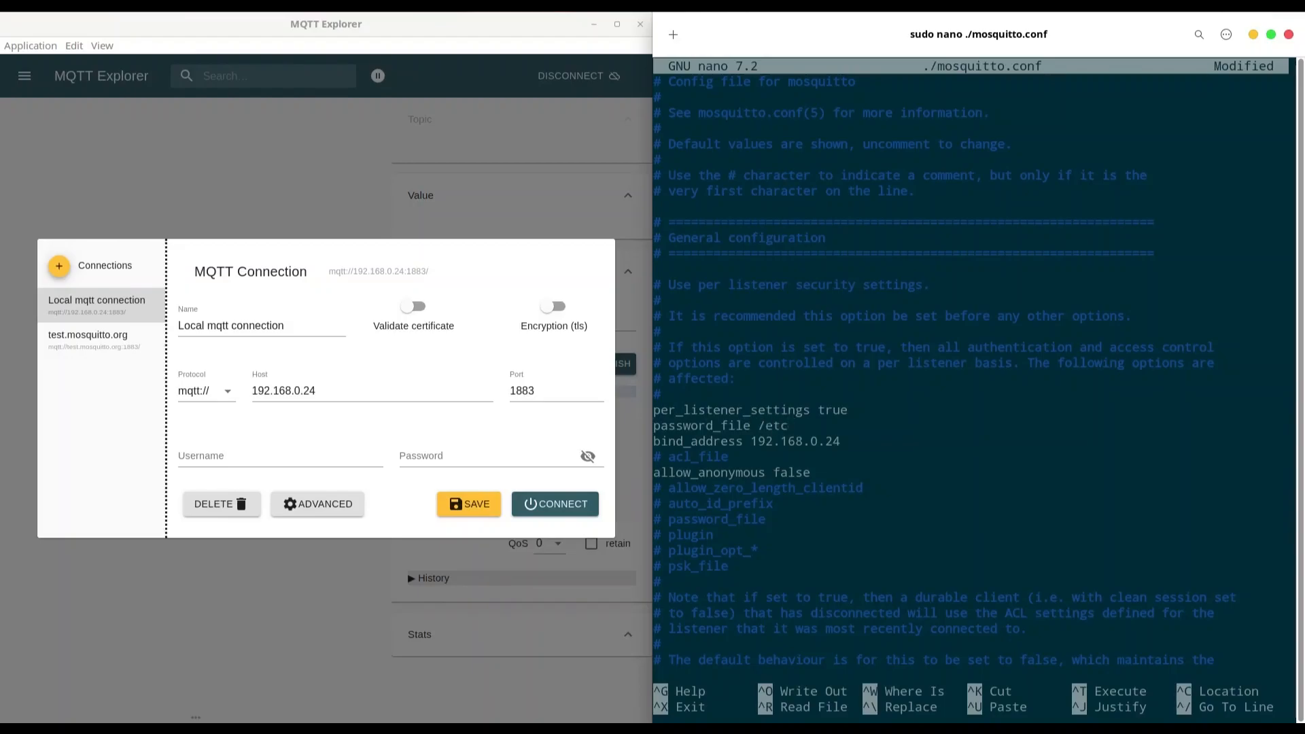
text(/mos)
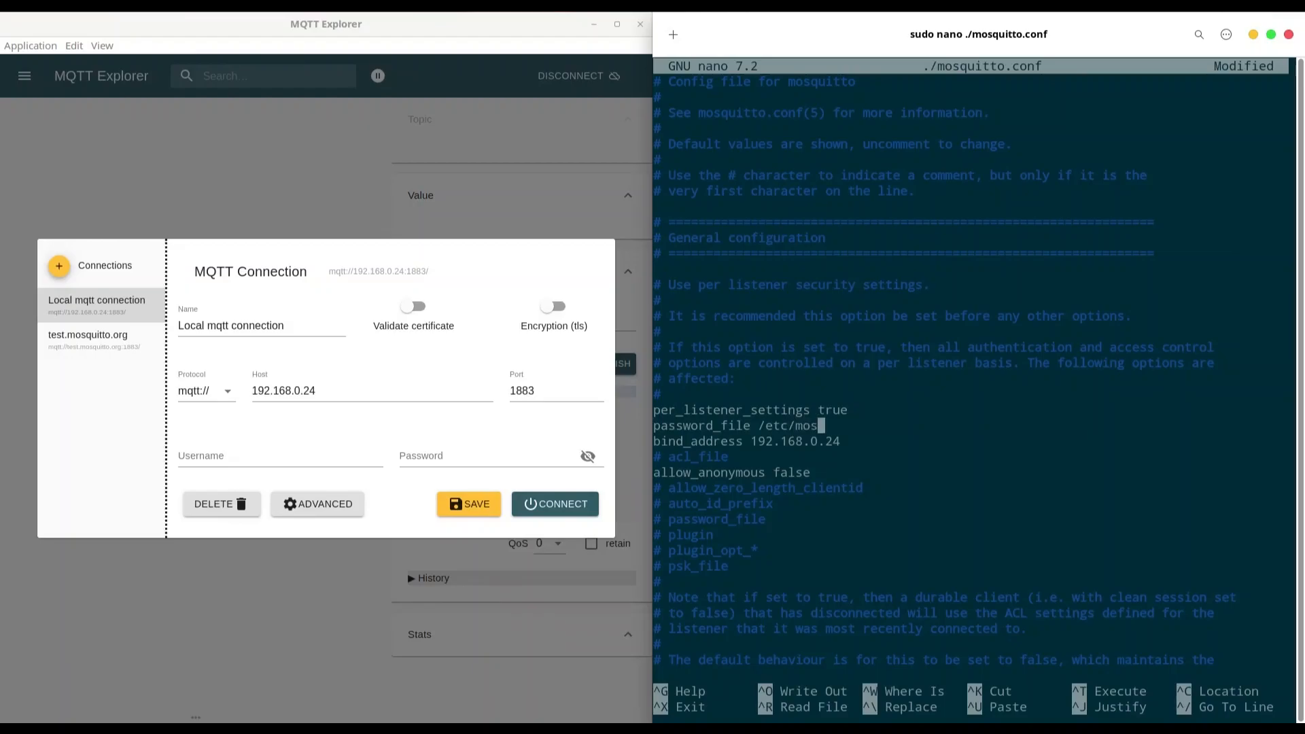
text(quitto/)
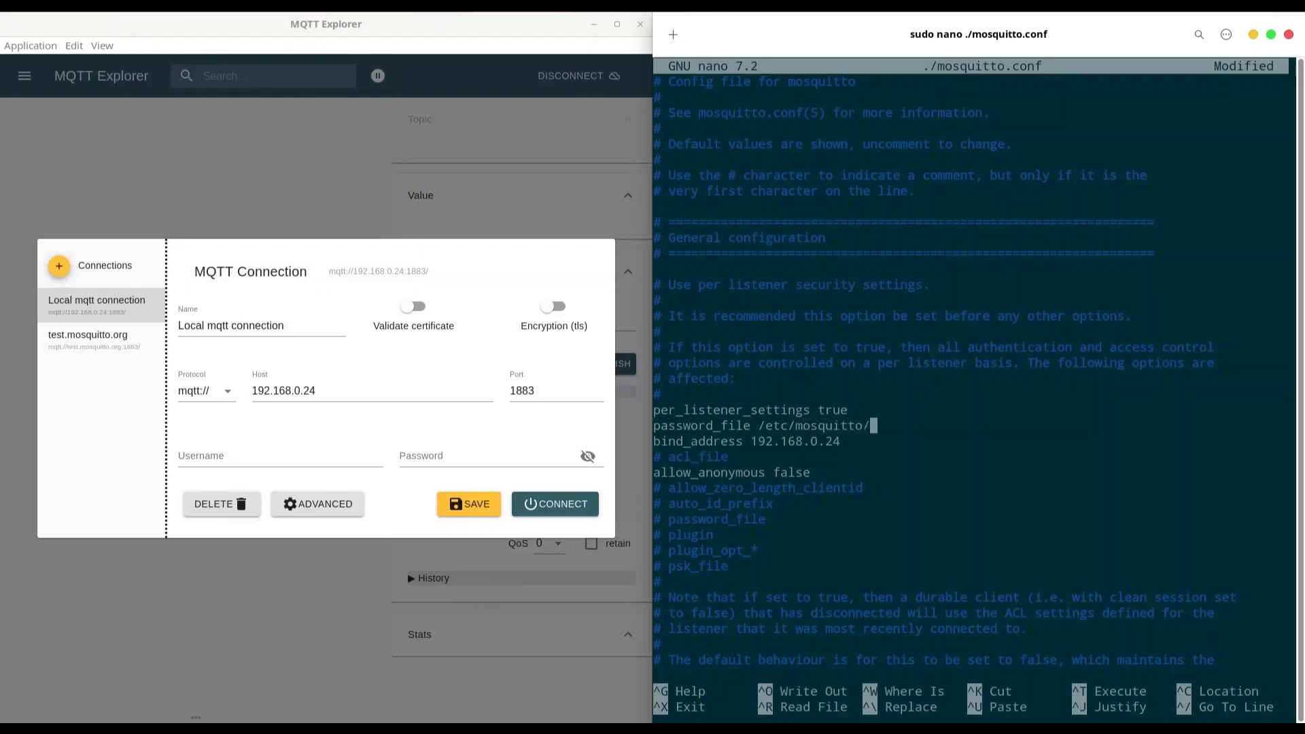
text(users)
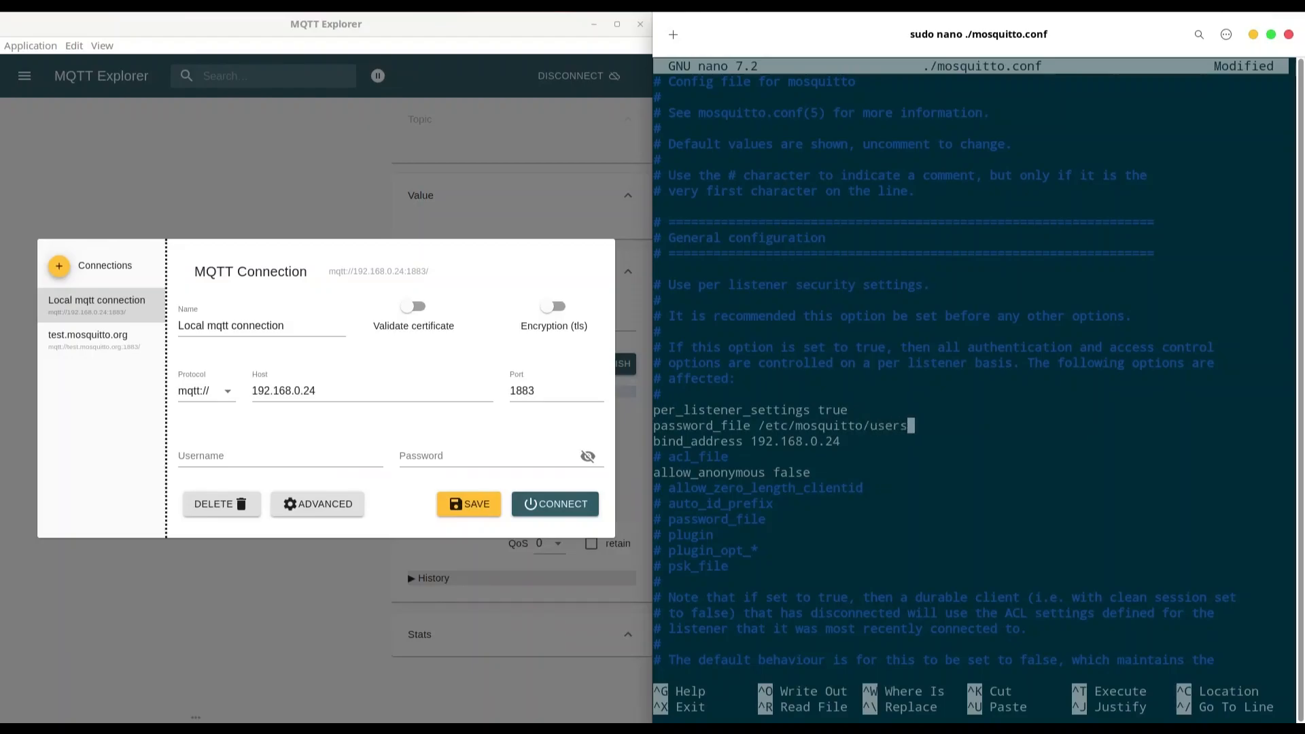
text(.conf)
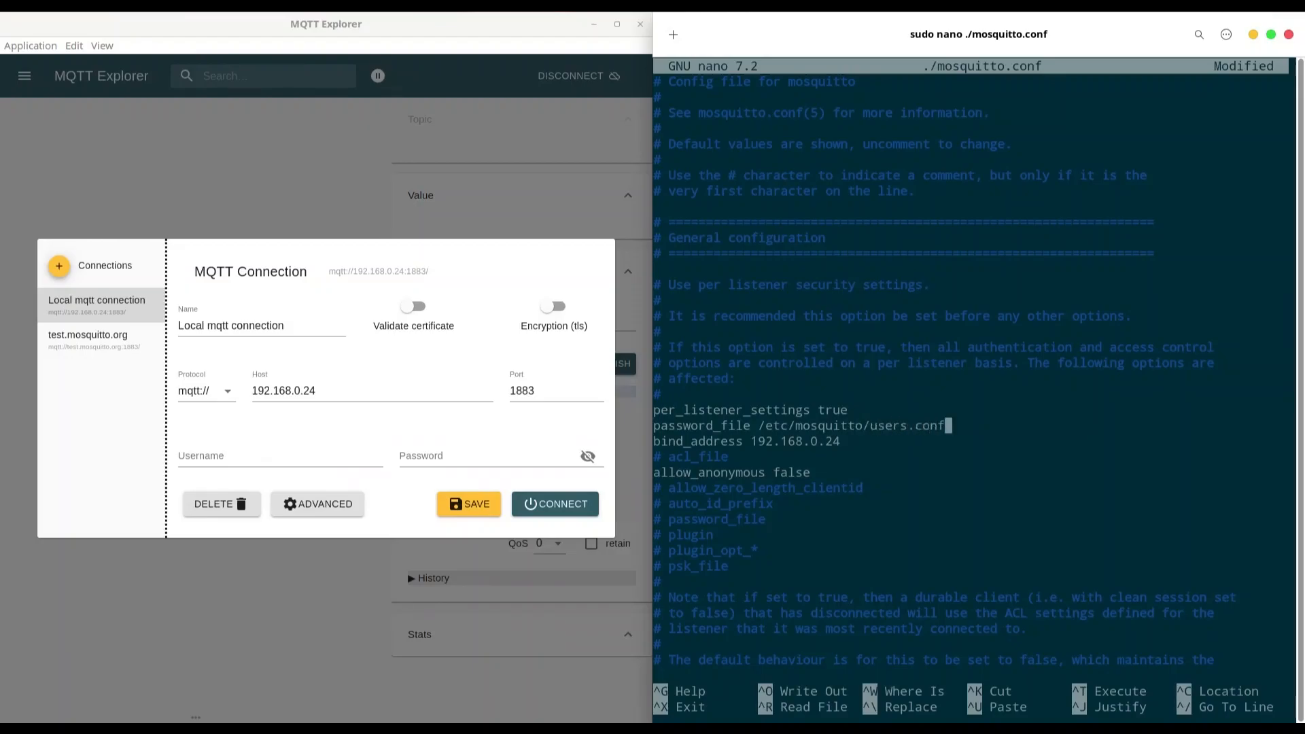
key(ctrl+o)
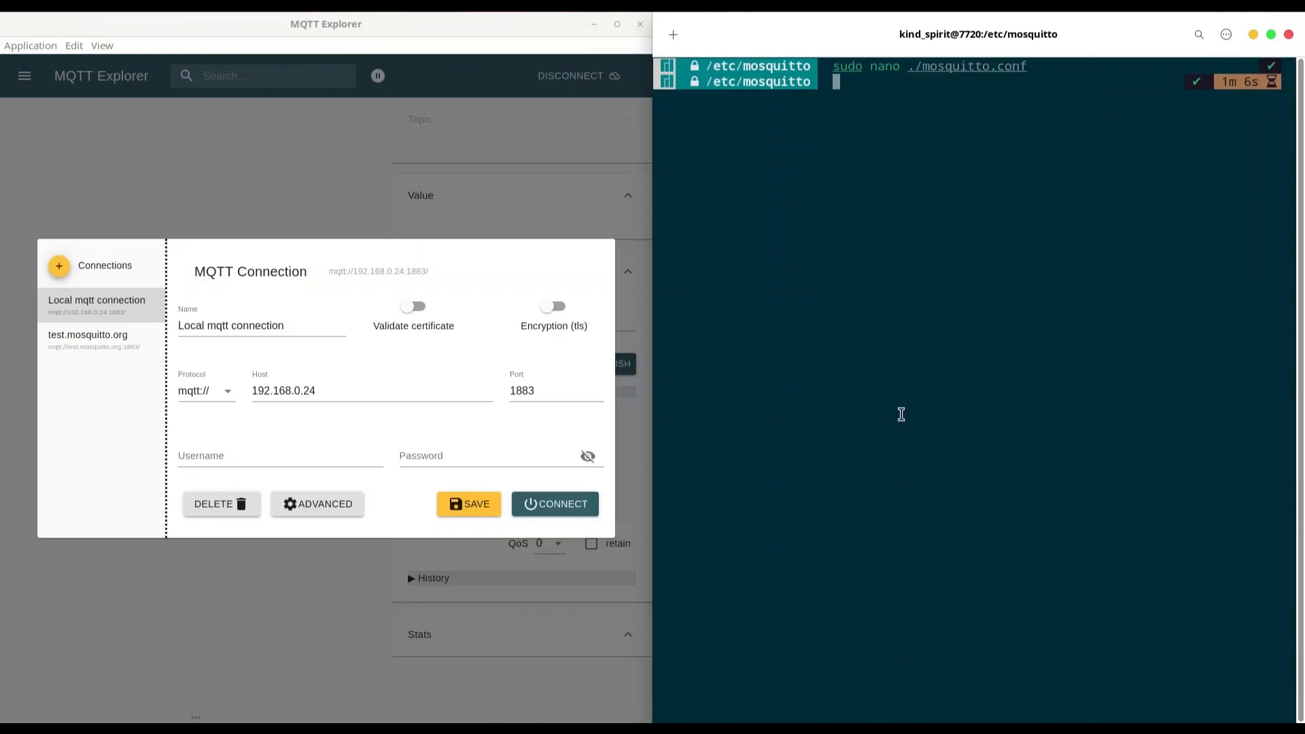
mouse_move(894, 409)
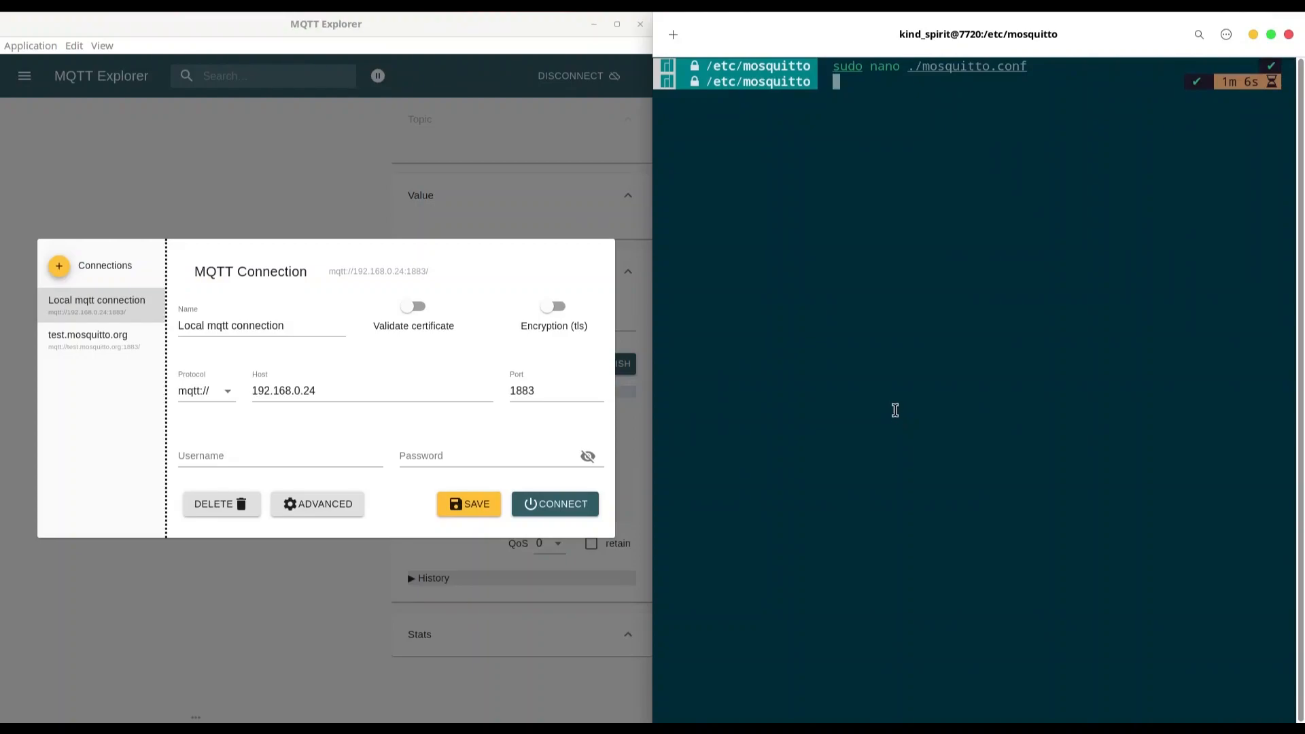
mouse_move(299, 532)
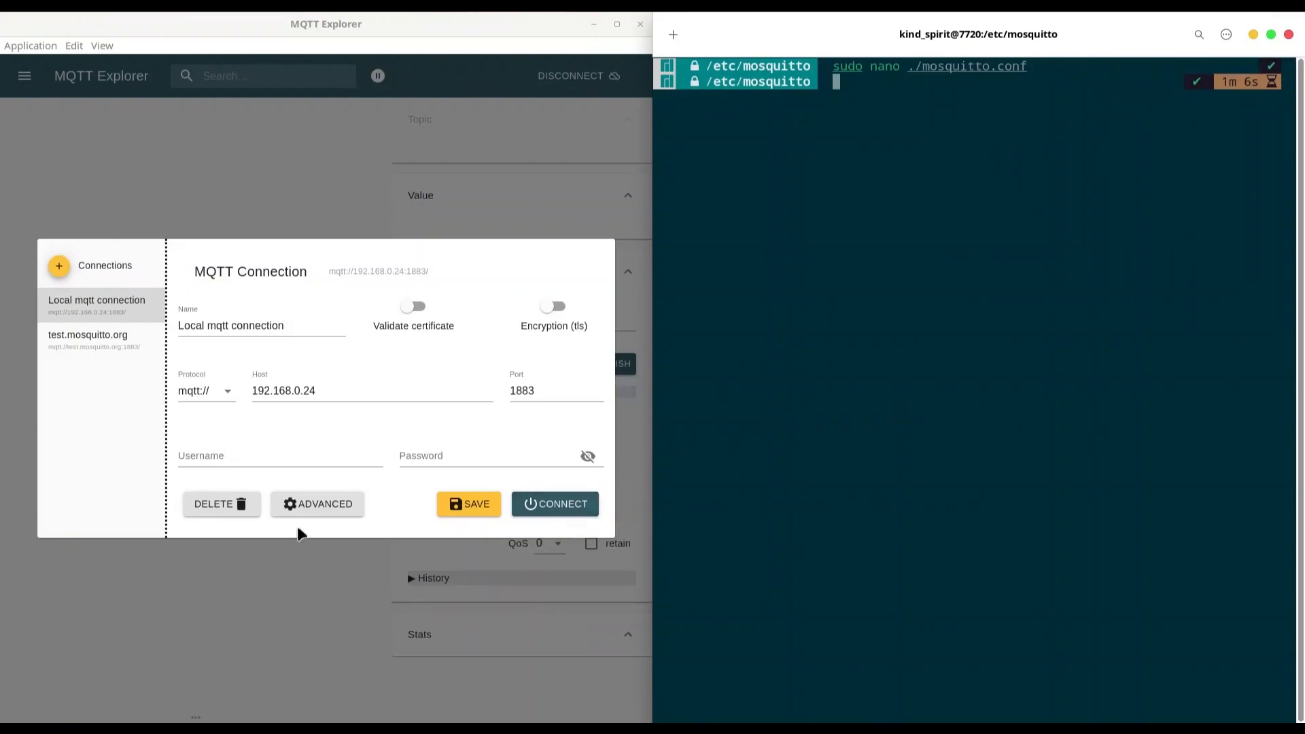
mouse_move(710, 505)
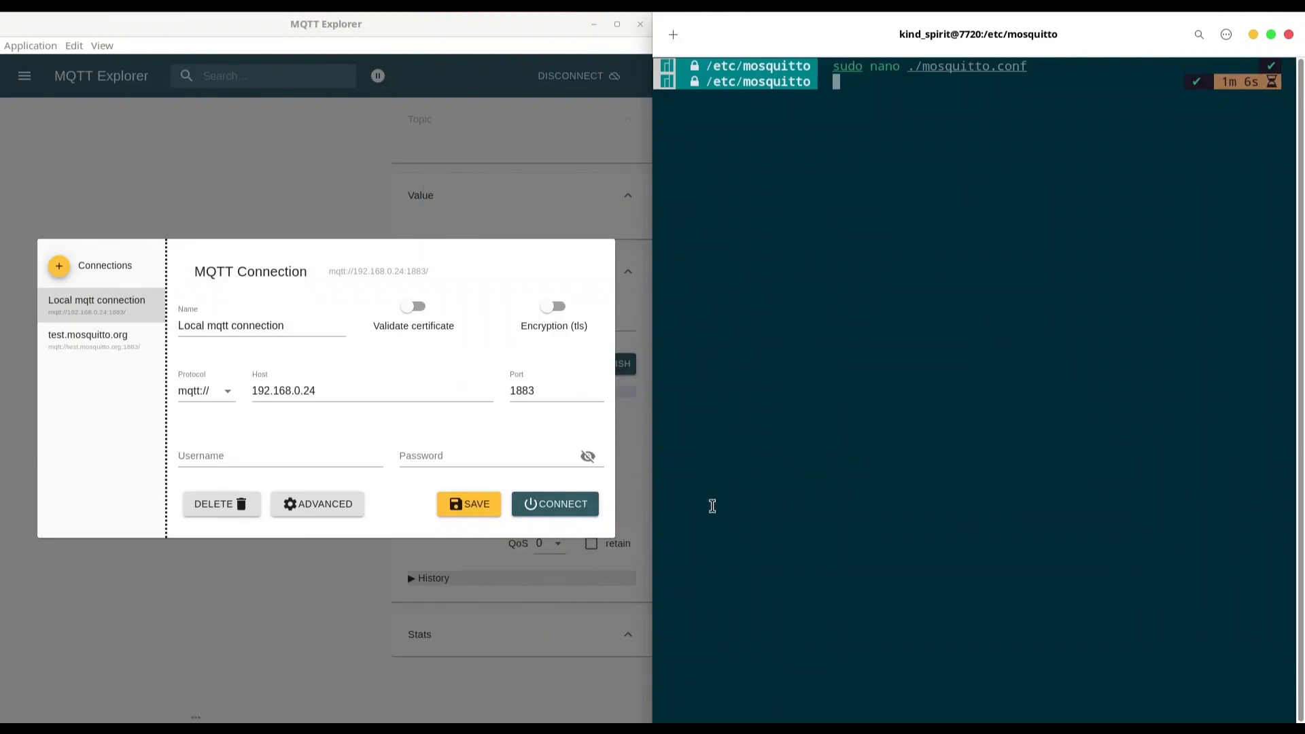
click(555, 503)
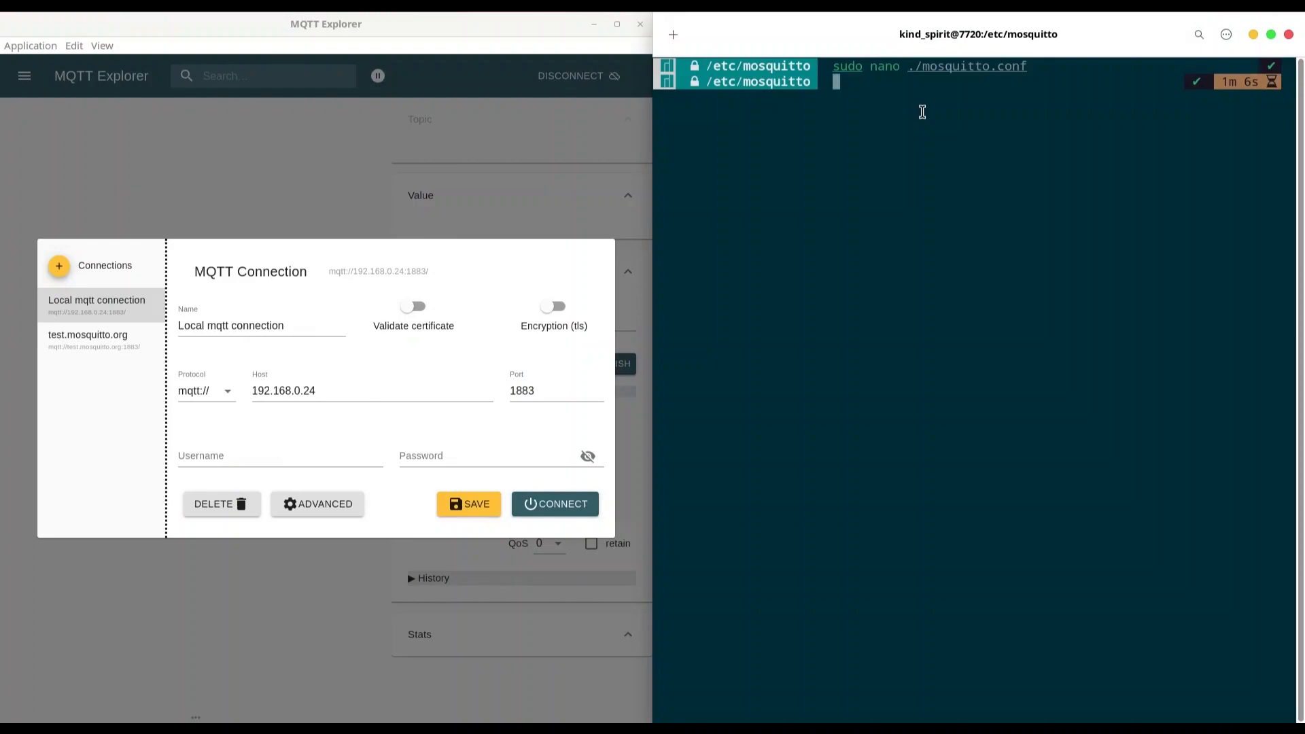
Restart Mosquitto with sudo systemctl restart mosquitto to apply the auth settings.
text(sudo sq)
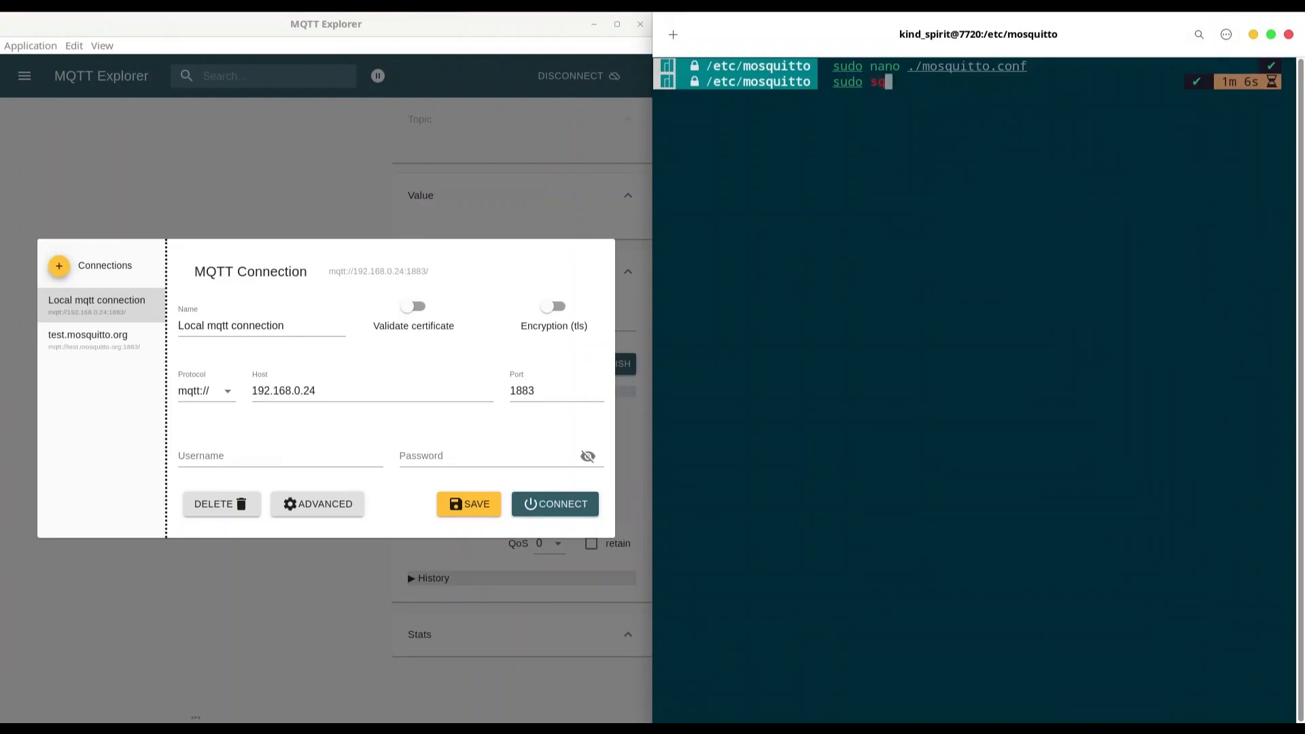
text(ystemctl restart mosquitto)
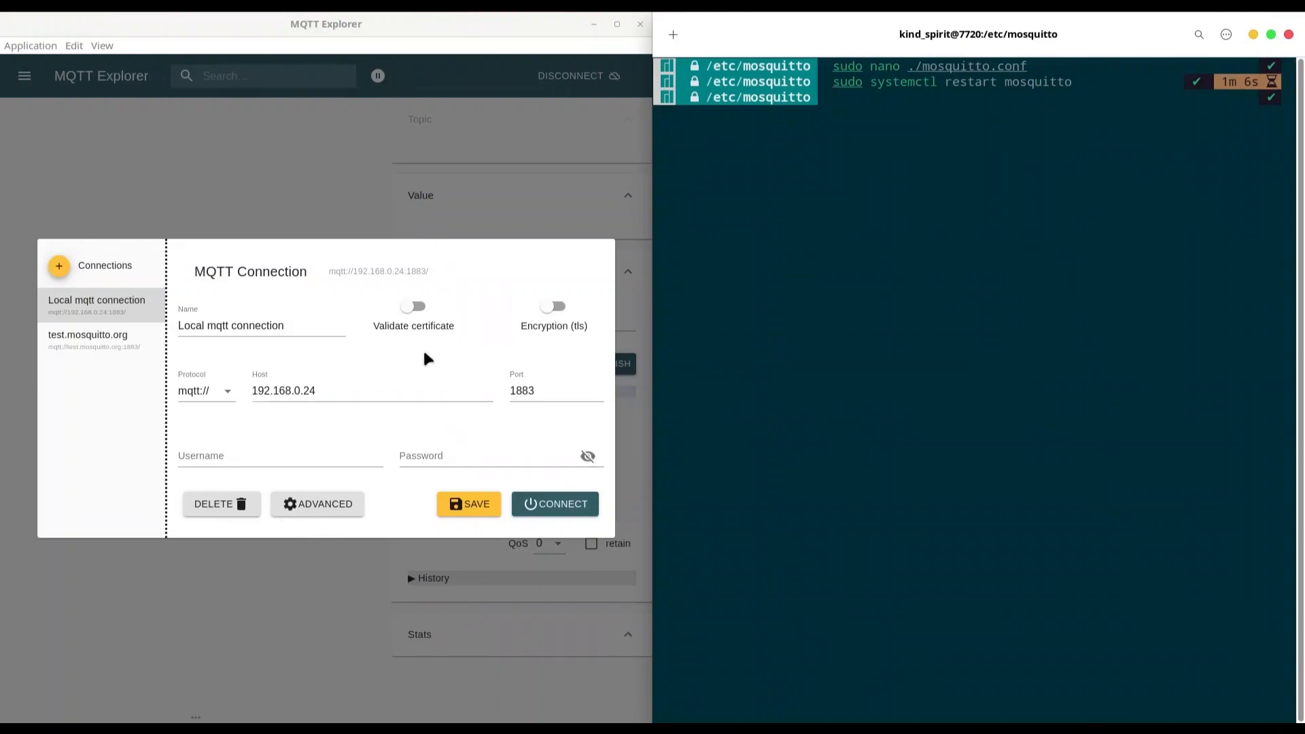
After the Not authorized refusal, enter username and password and connect to the 192.168.0.24 broker.
click(554, 503)
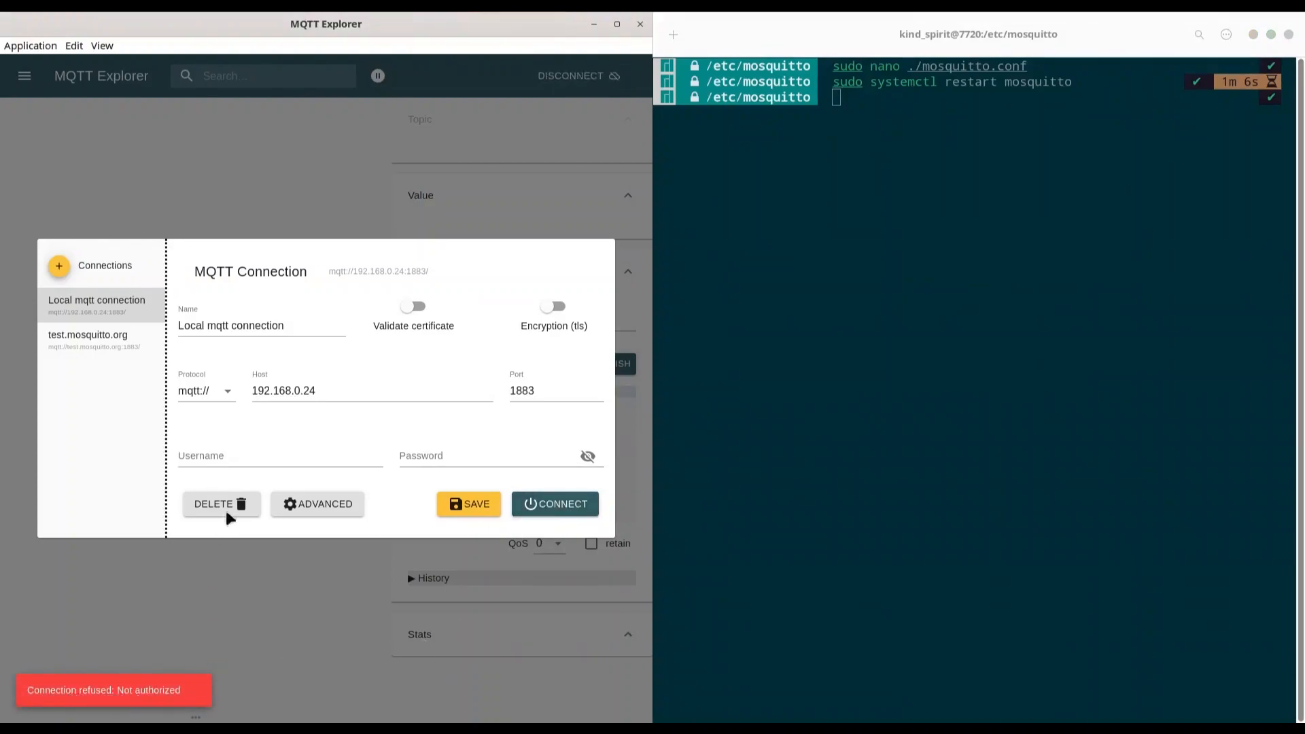
click(280, 455)
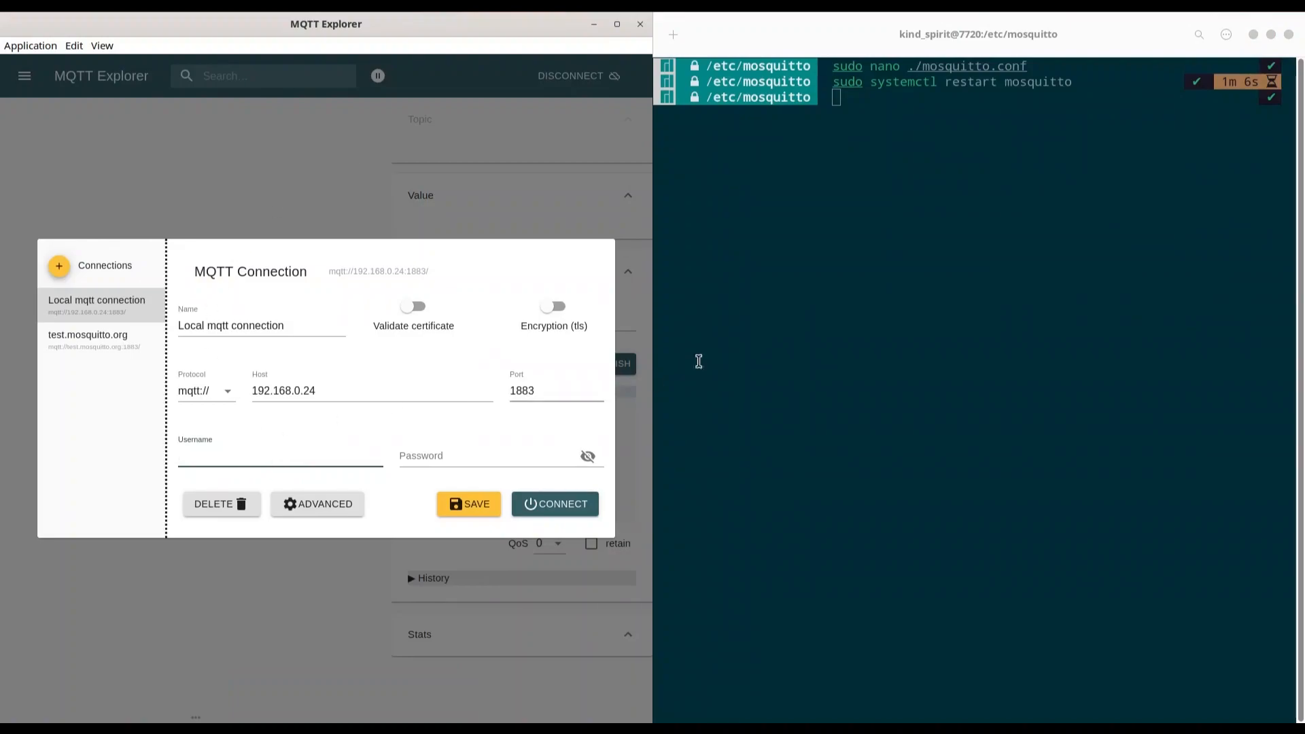
mouse_move(747, 329)
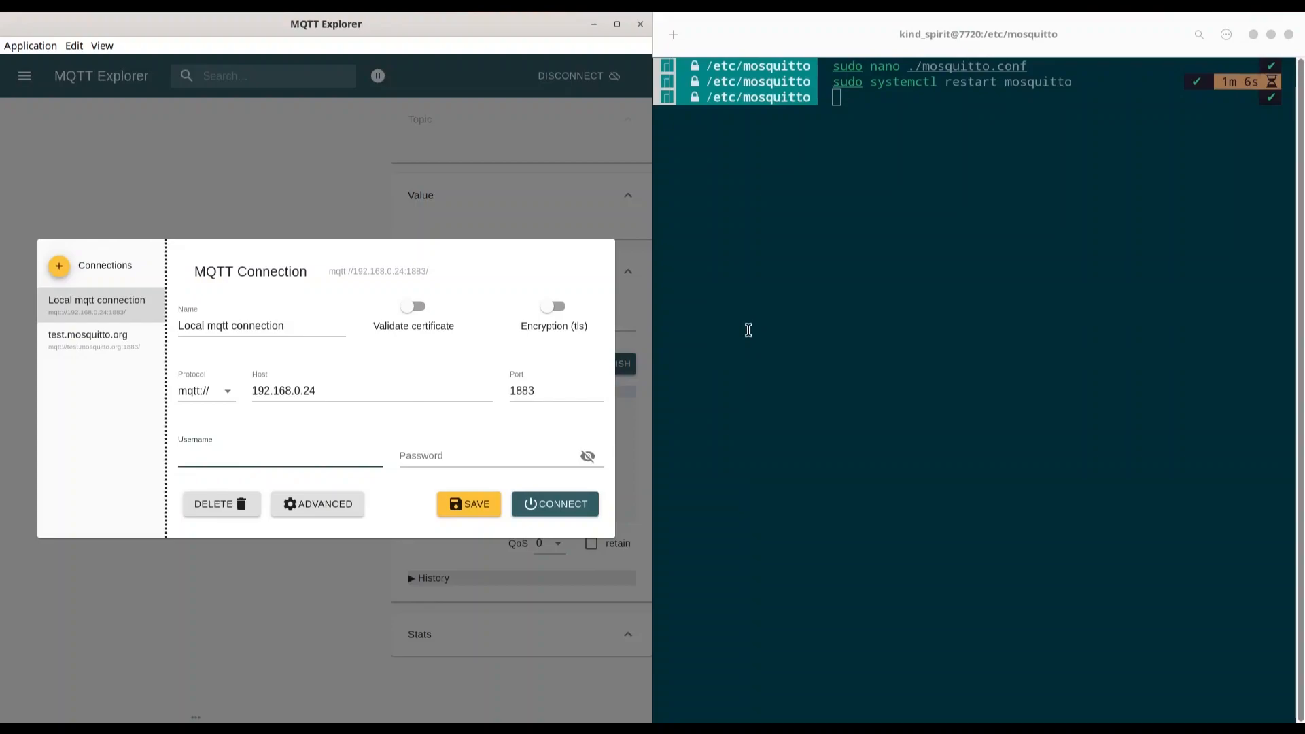
text(john)
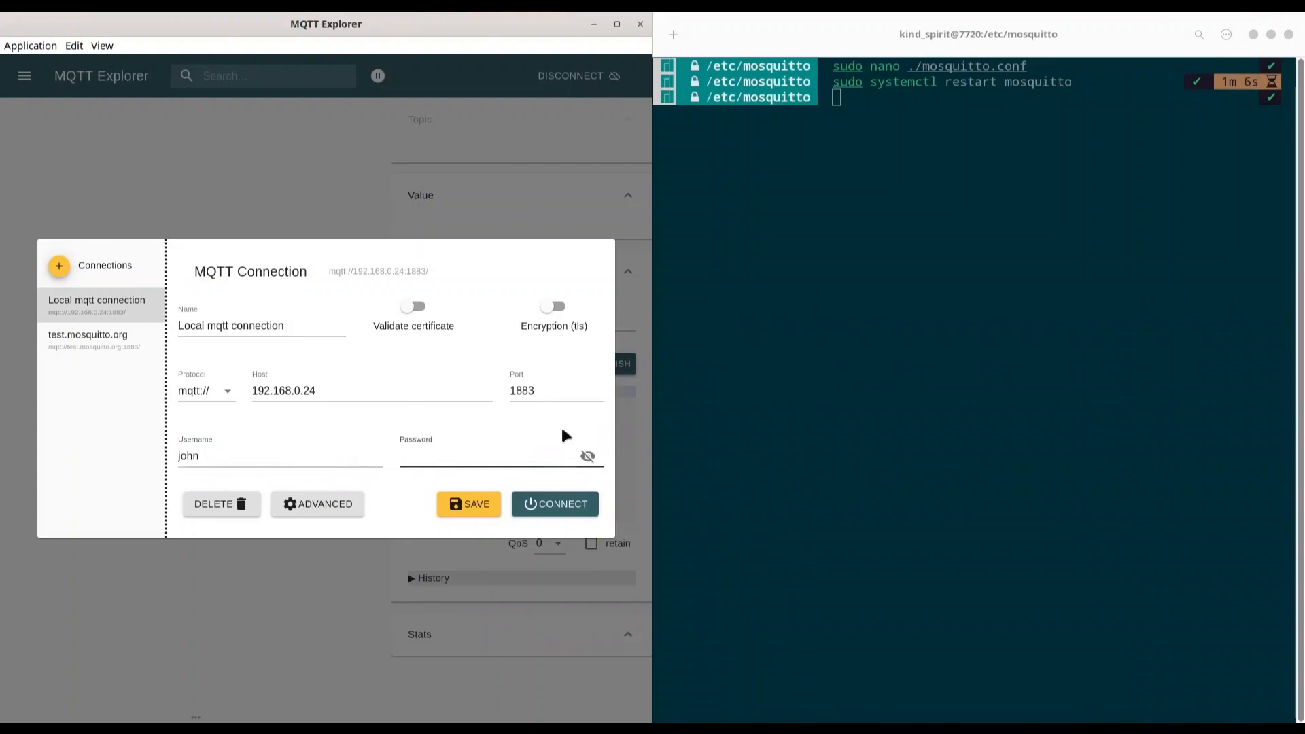
text(••)
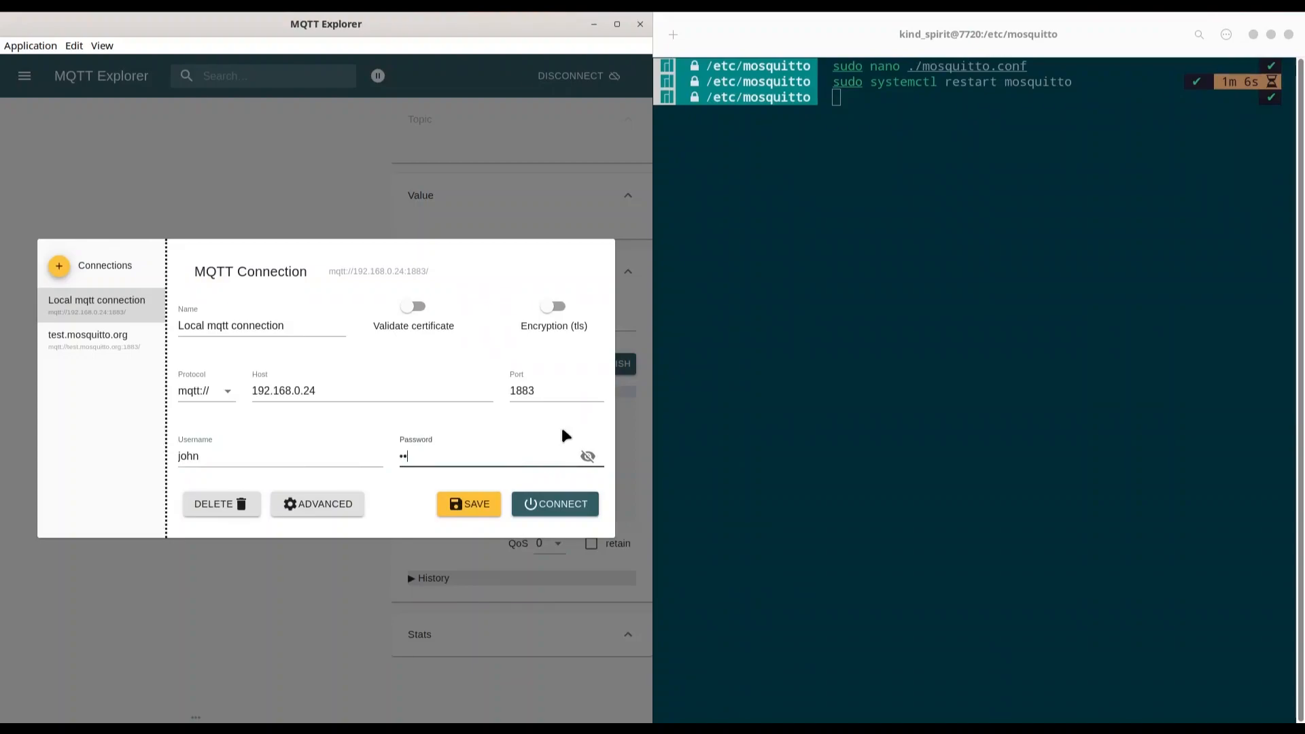
click(587, 457)
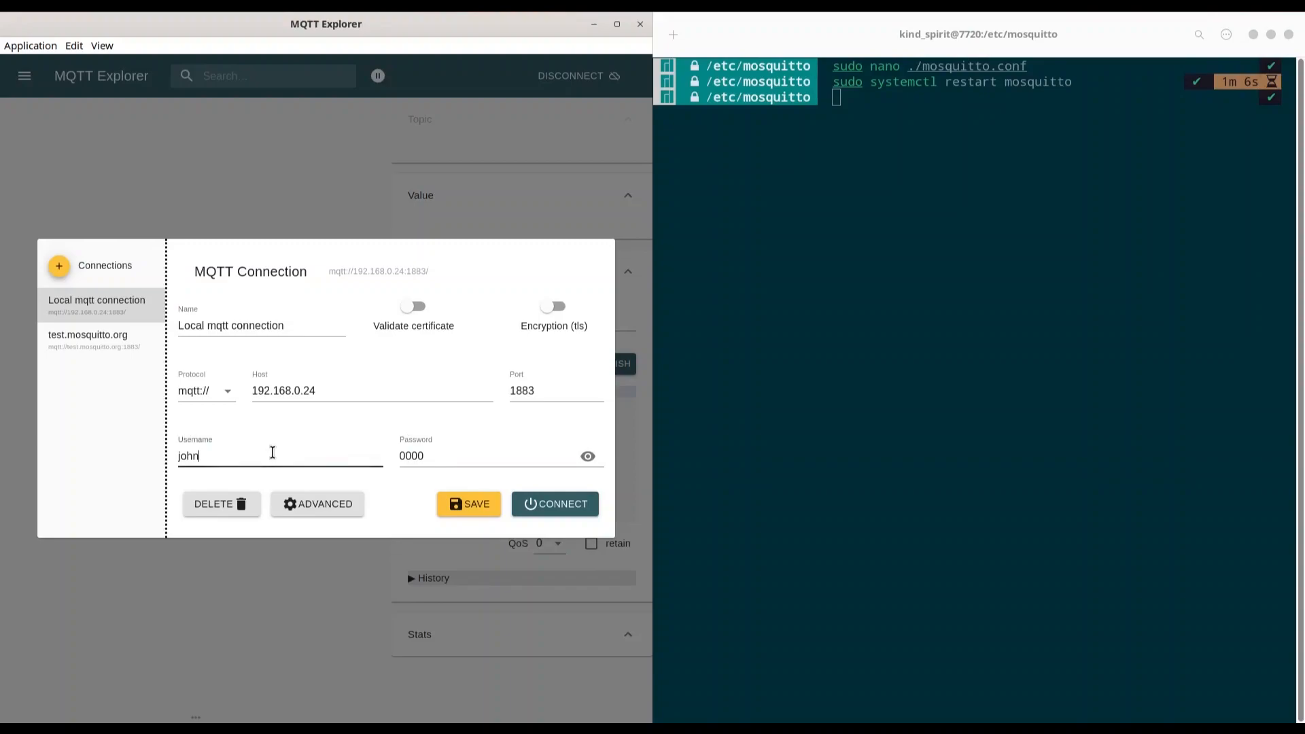
text(don)
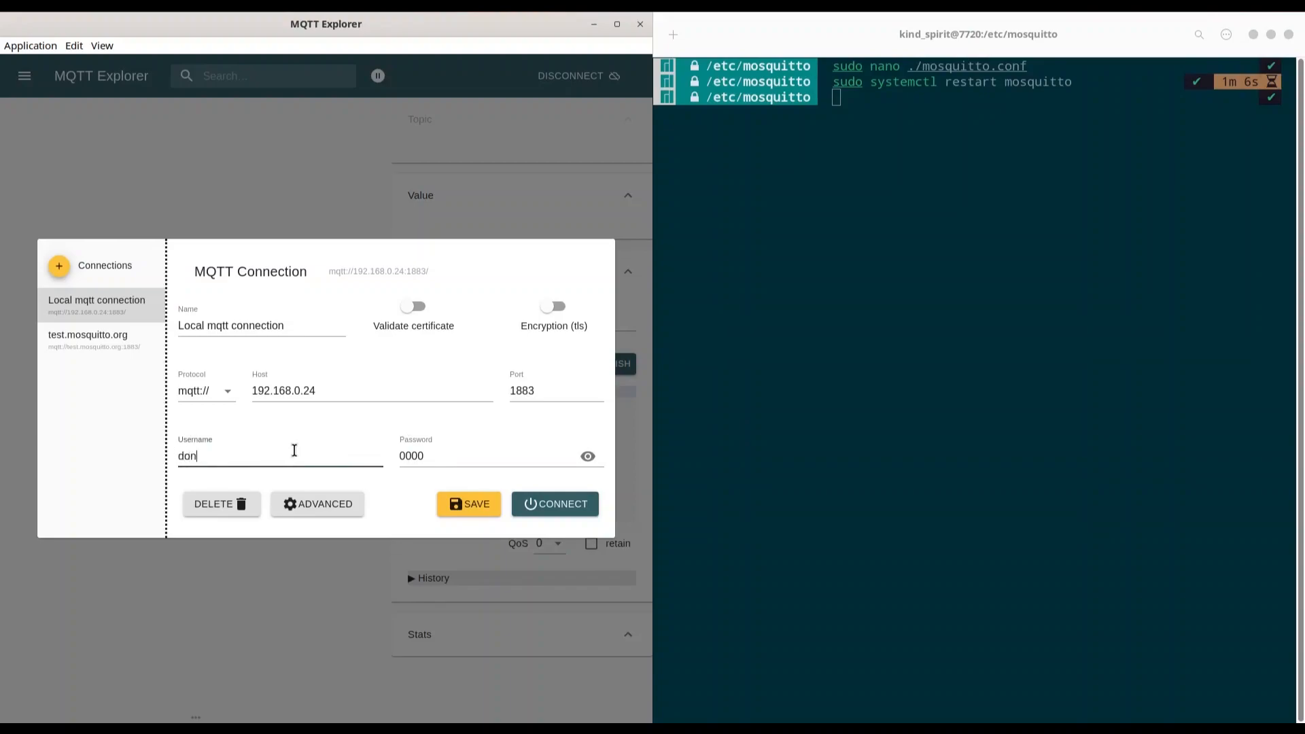
text(nie)
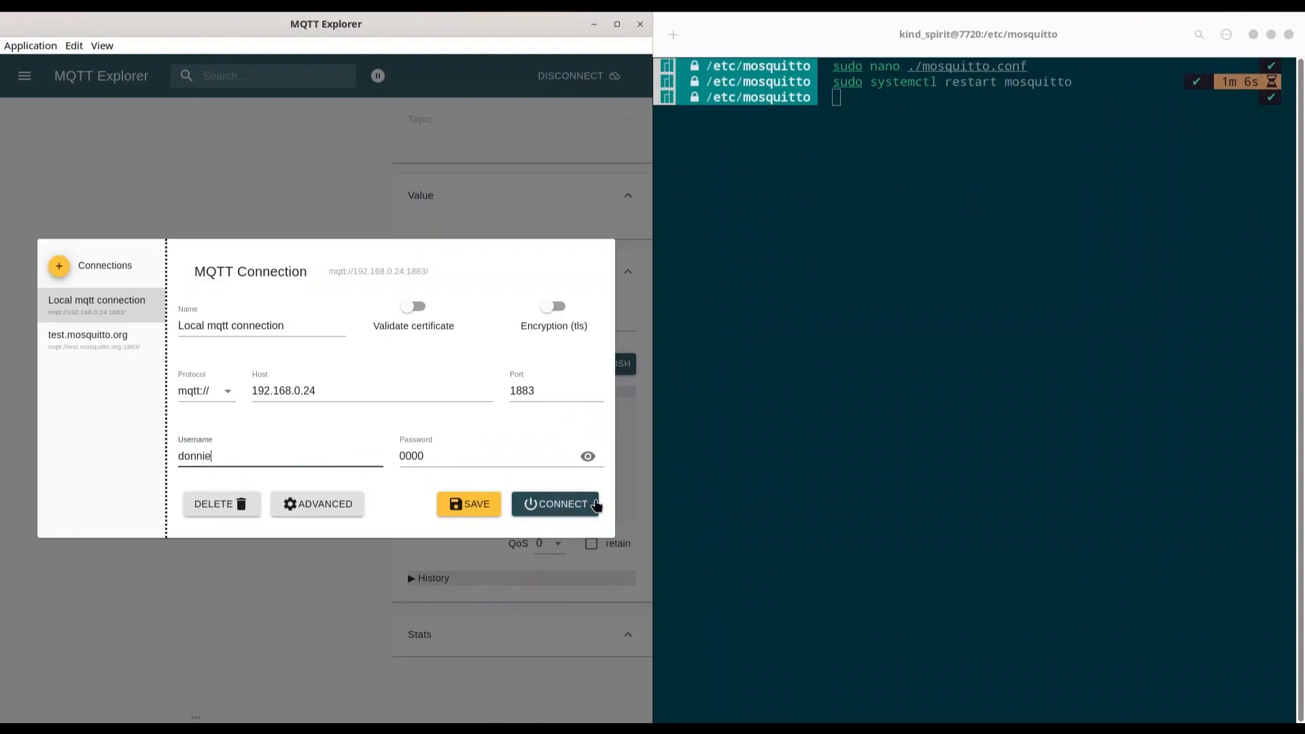
click(556, 503)
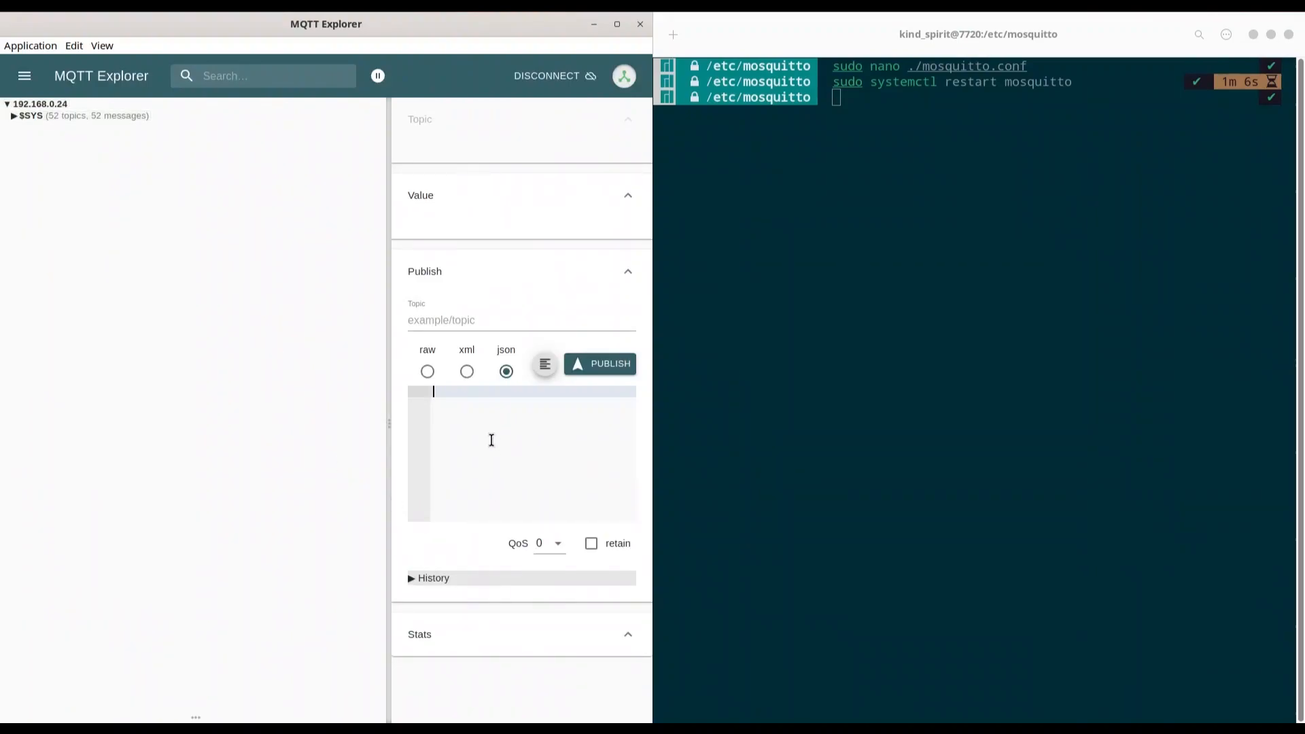
Publish the message 'hey' to the topic 'topic'.
text(hey)
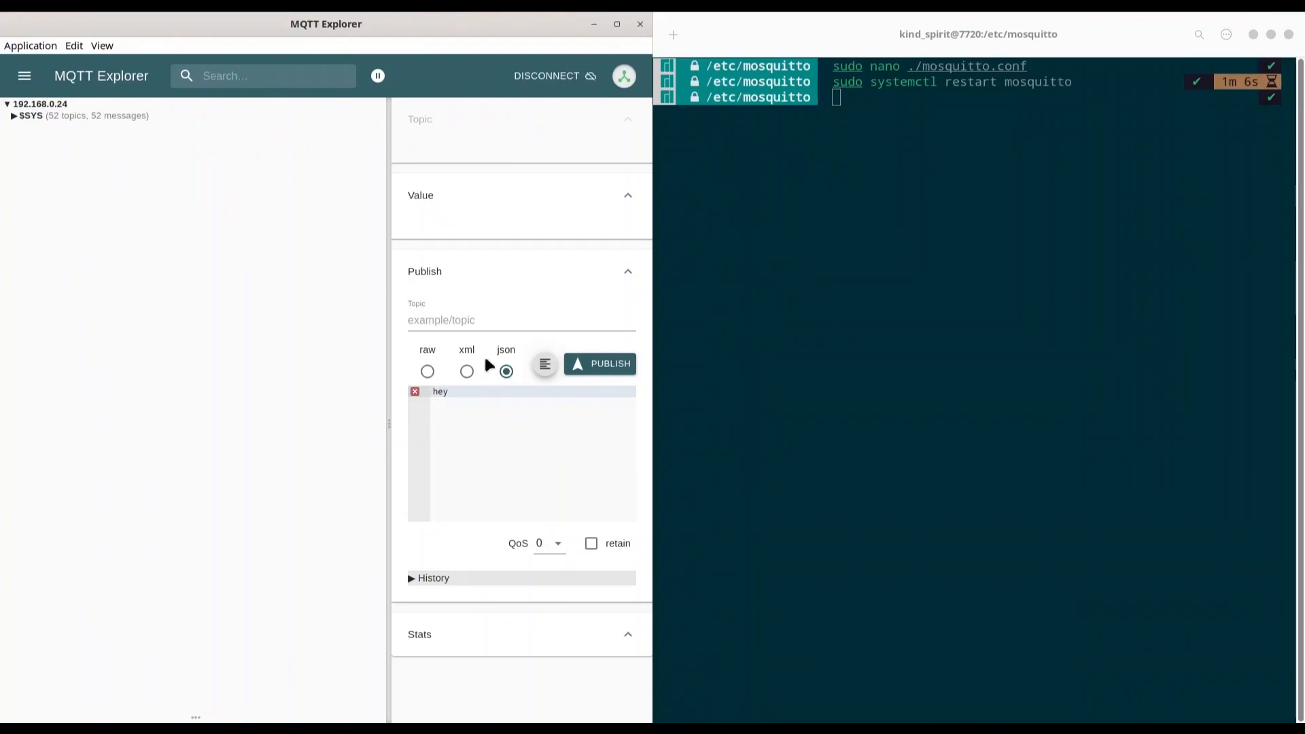
text(t)
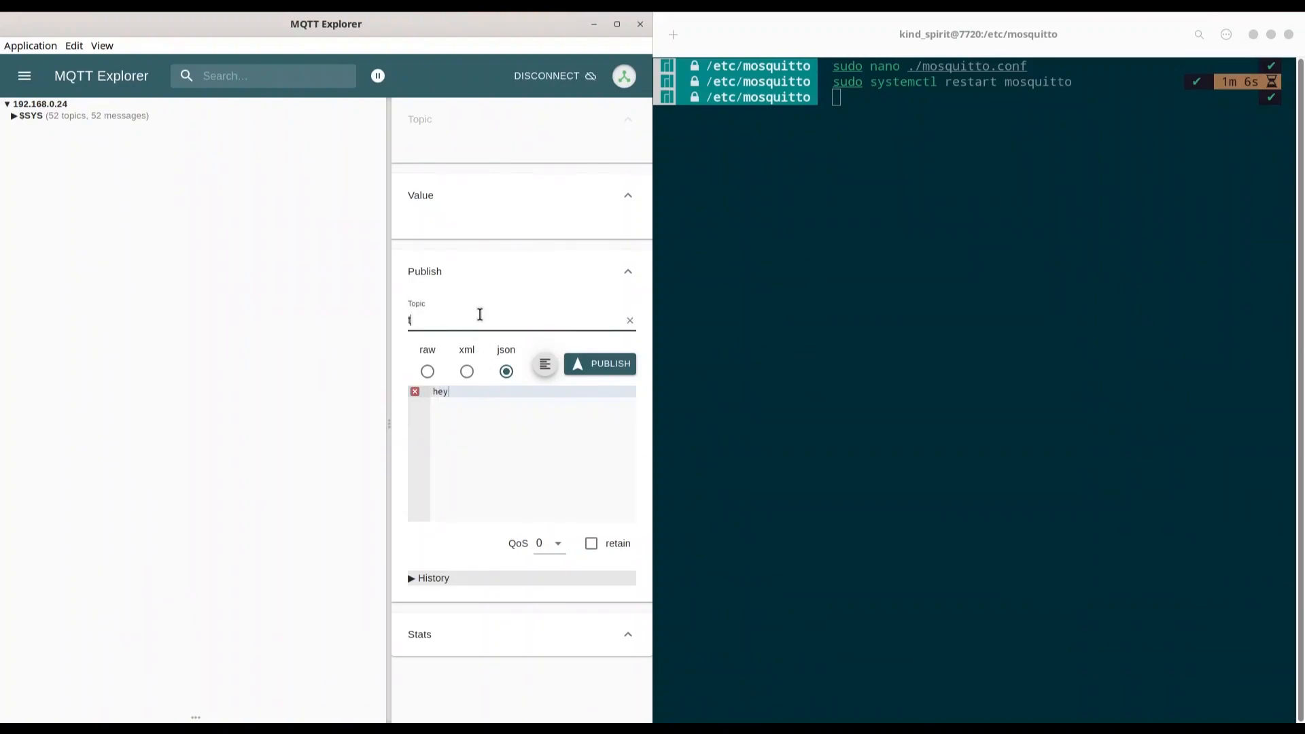
text(opic)
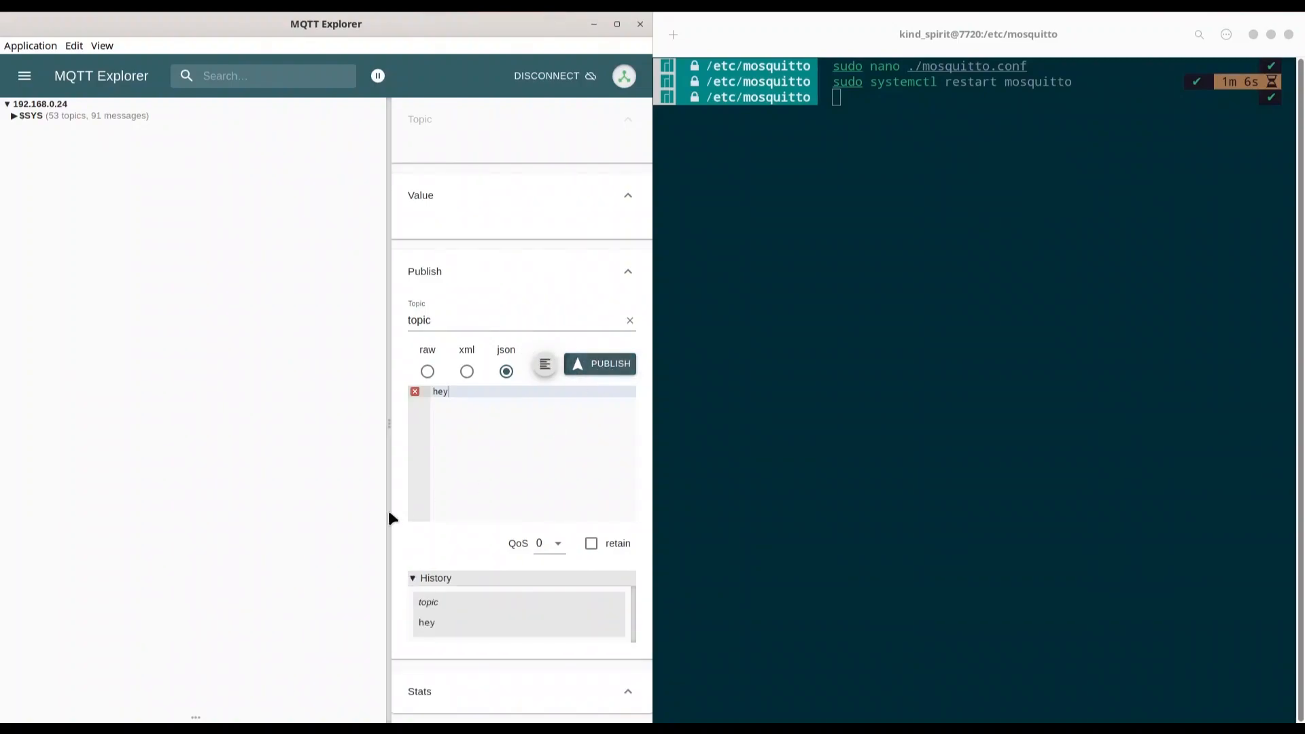
click(610, 364)
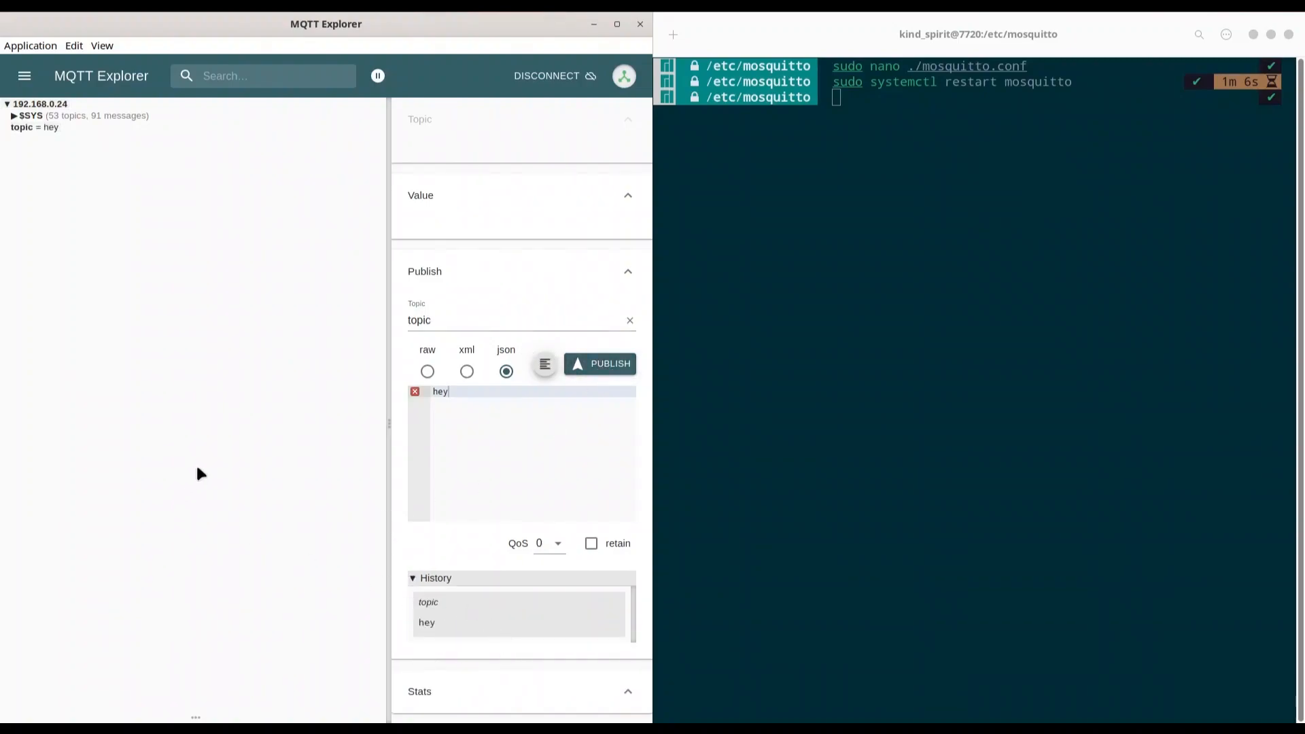